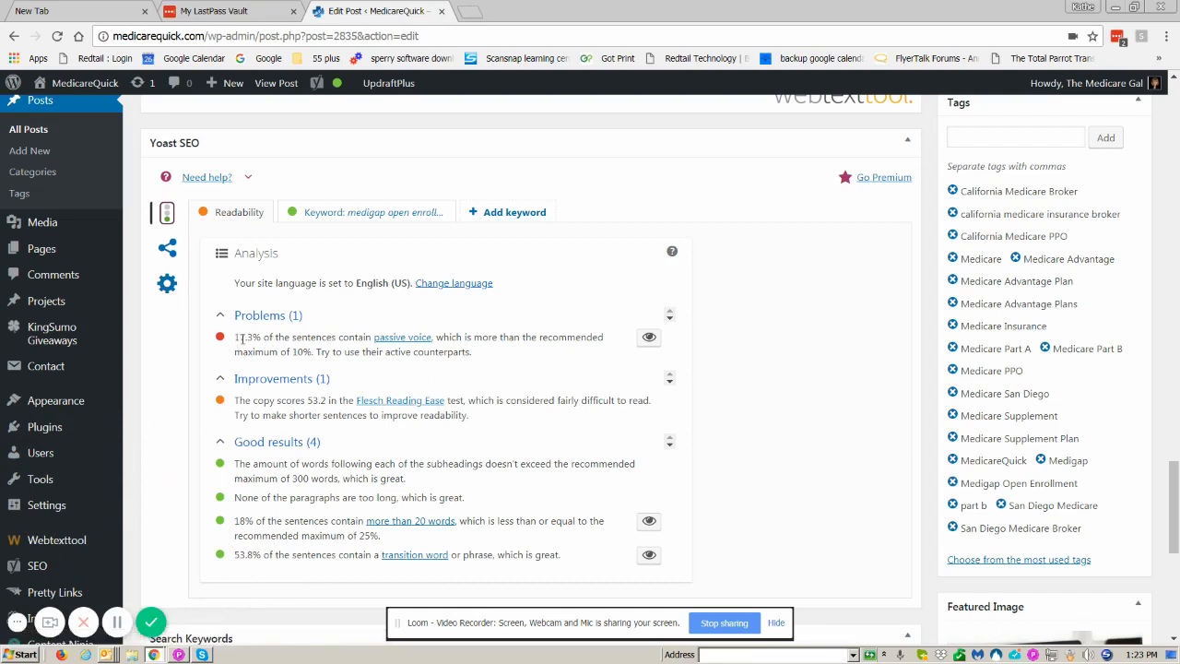
mouse_move(394, 385)
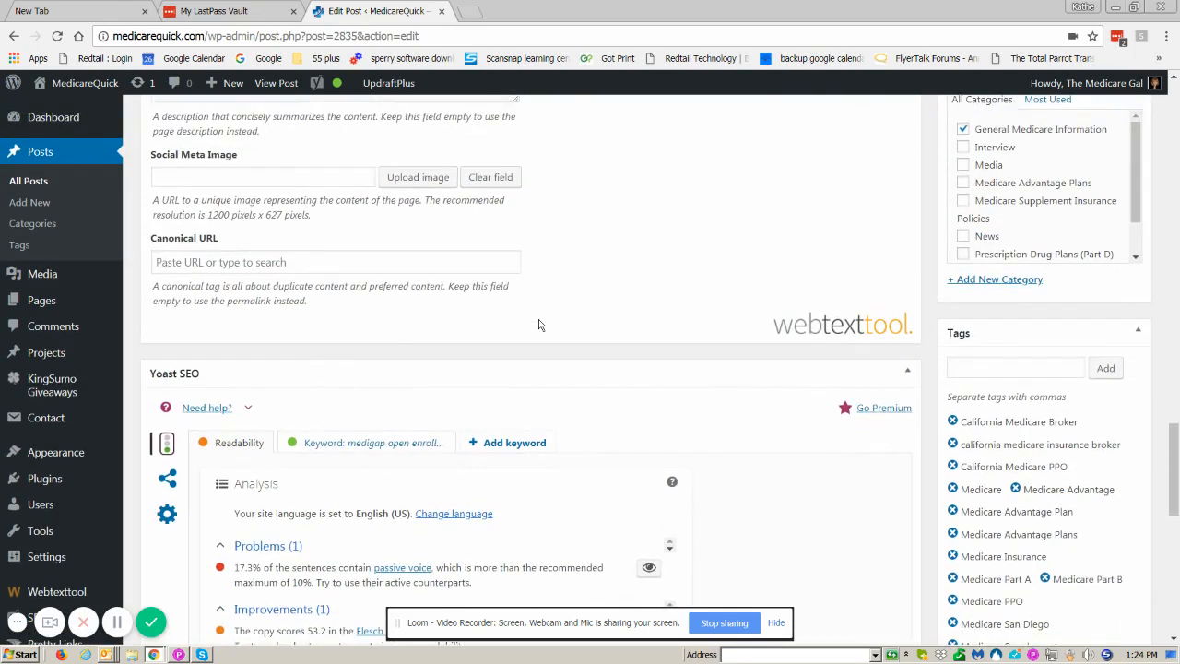
Turn on Yoast's passive-voice highlighting for the Medigap open enrollment post
scroll("down", 3)
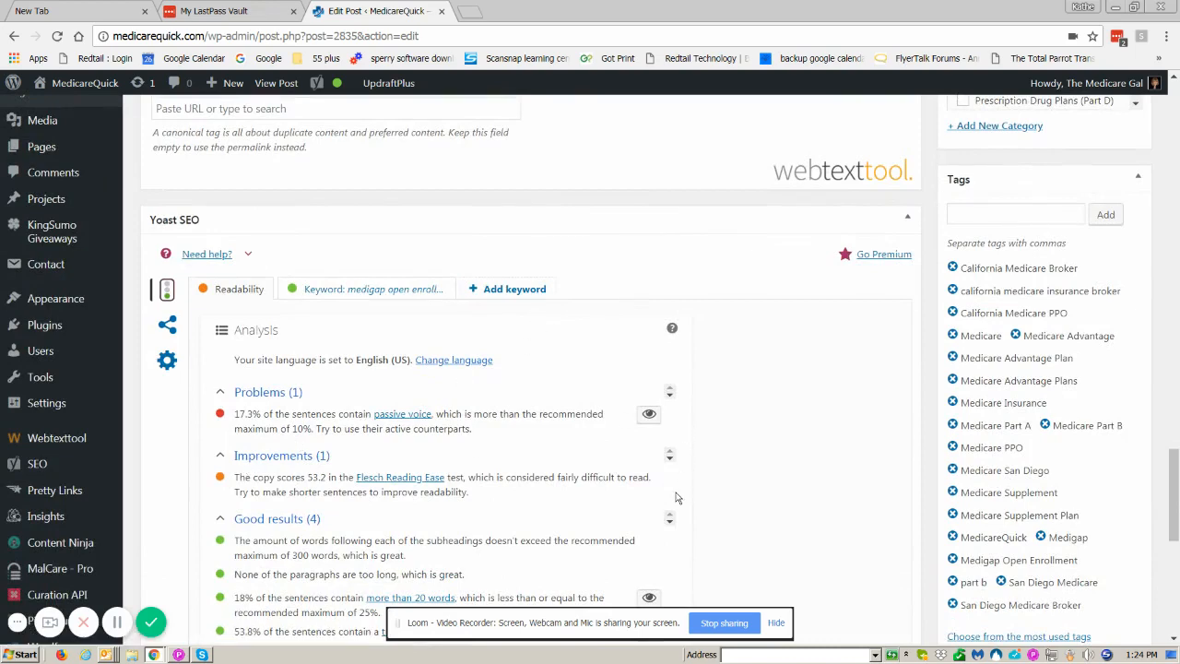
left_click(648, 415)
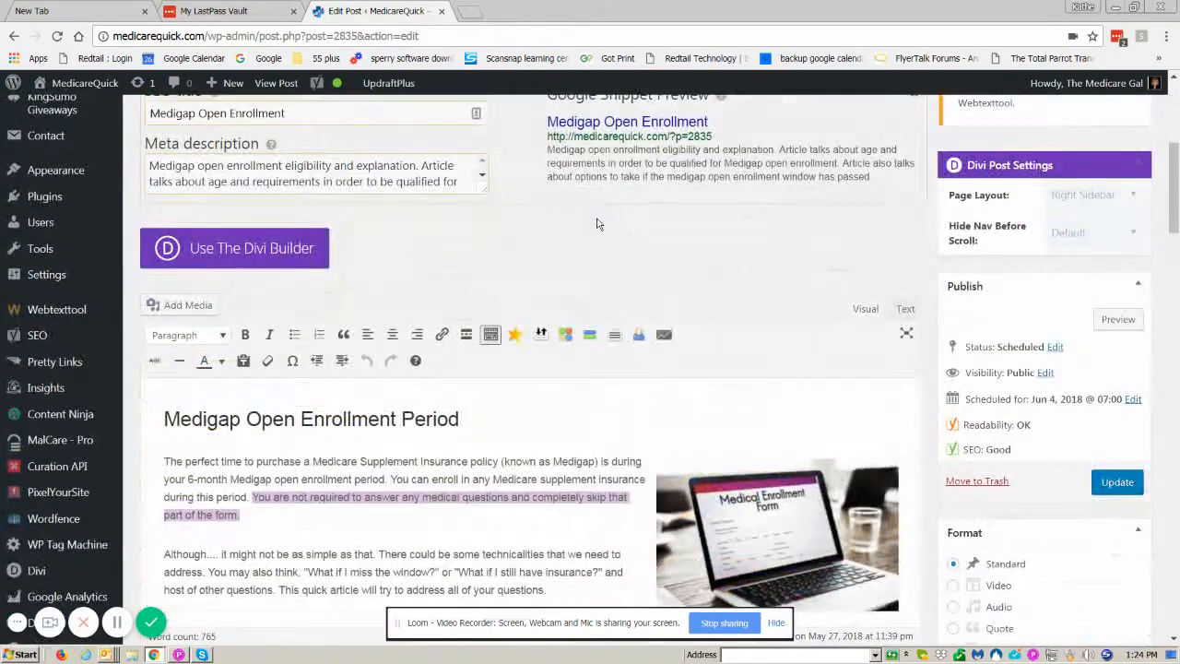
Add 'You can completely skip the medical questions if you qualify for open enrollment!' to the opening paragraph
scroll("down", 3)
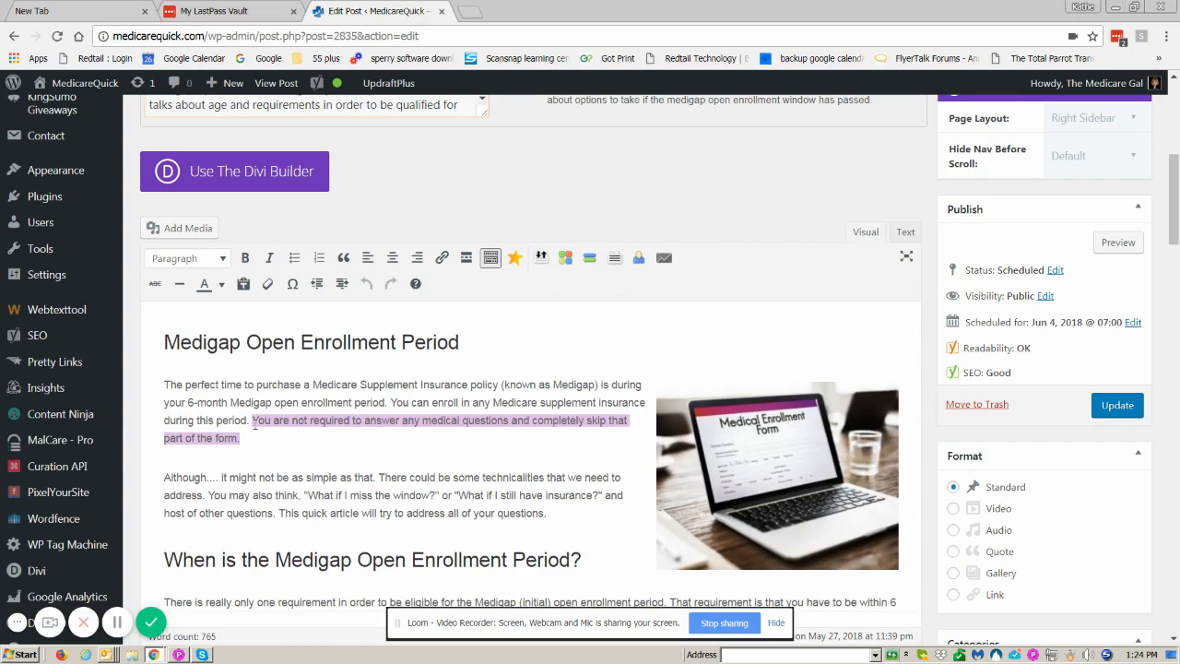
scroll("down", 3)
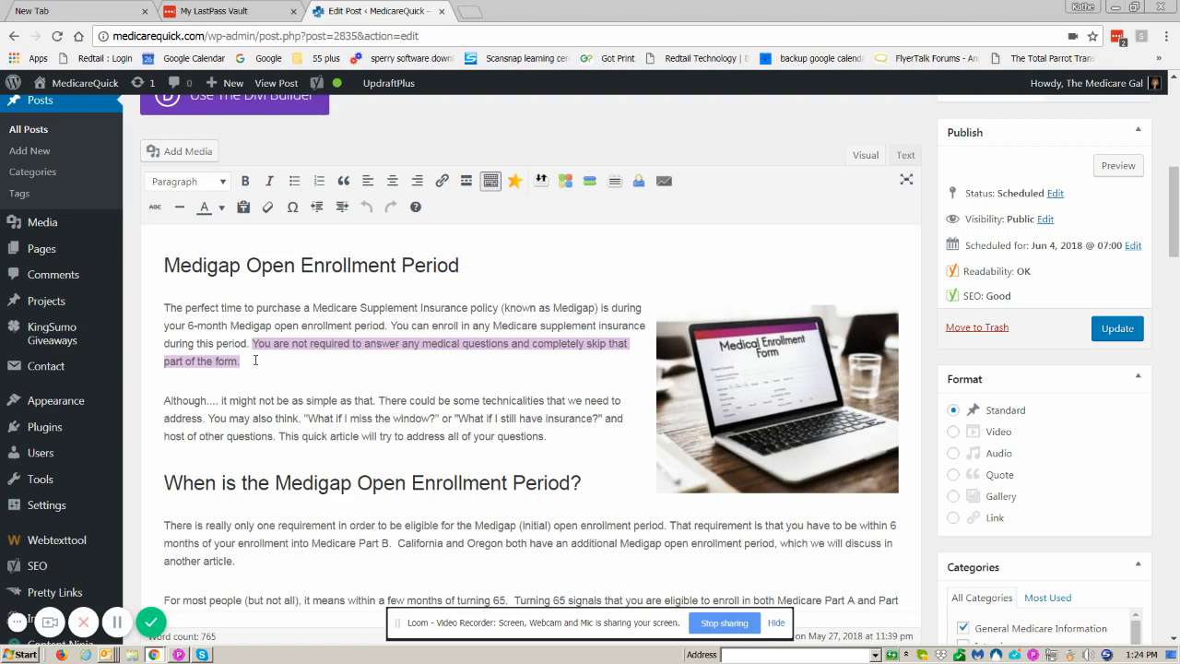
left_click(240, 360)
type("  You can compl")
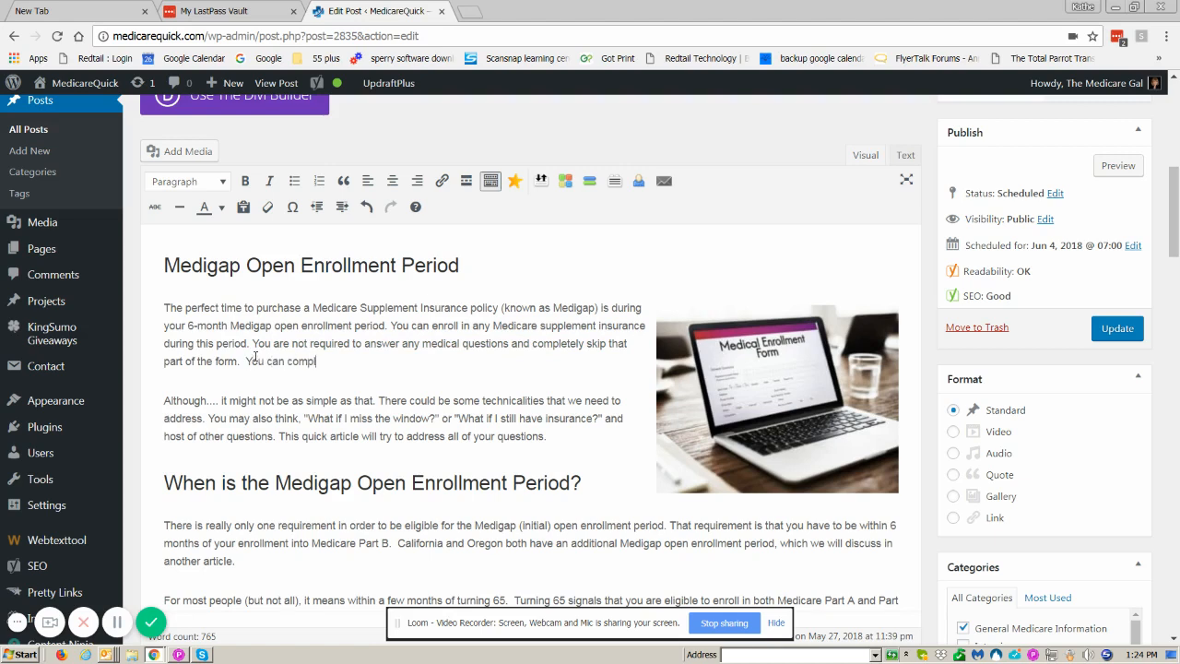
type("etely s")
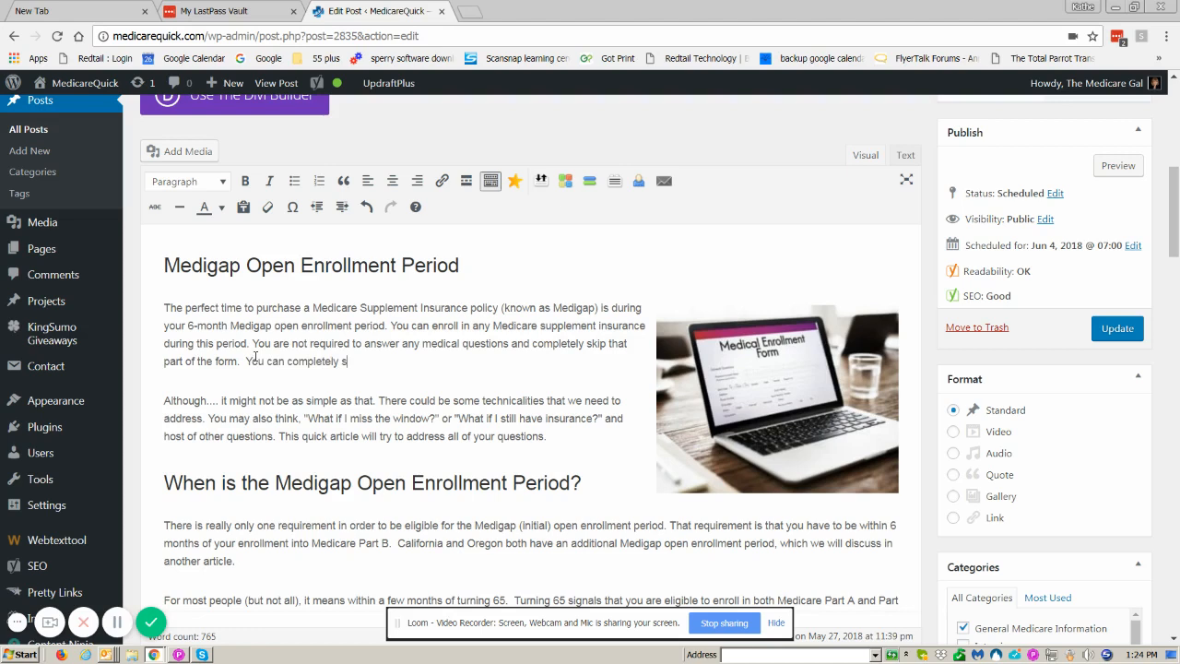
type("kip the medical qu")
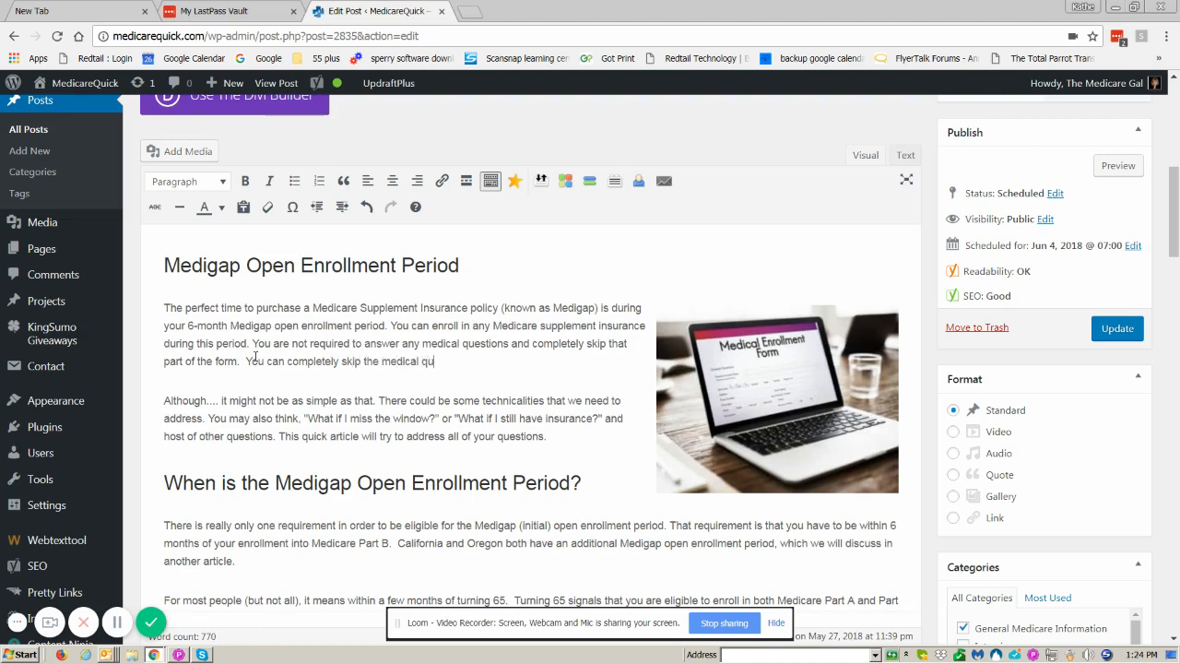
type("estions if you qualify for op")
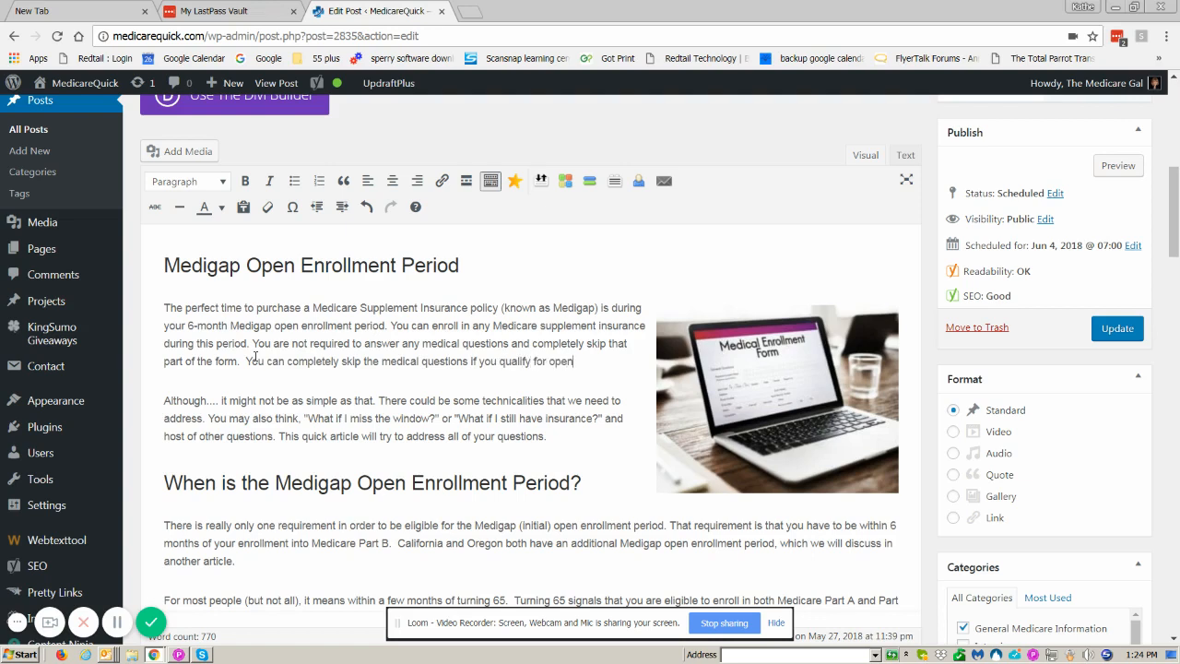
type("enrollment")
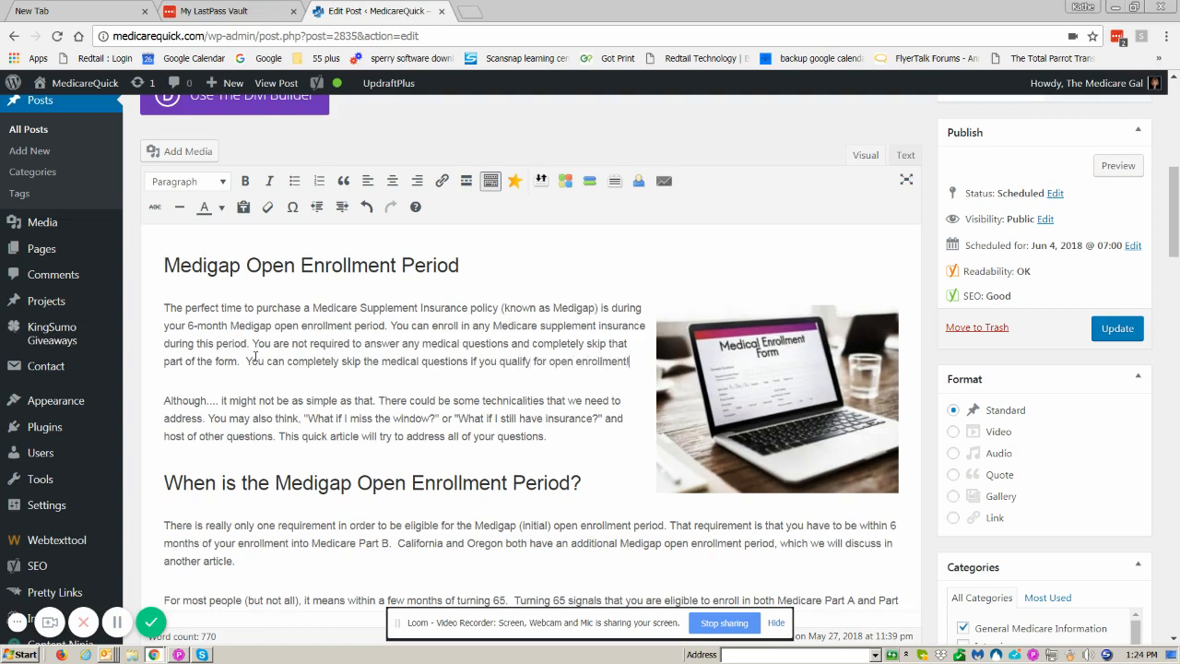
left_click_drag(263, 343, 243, 361)
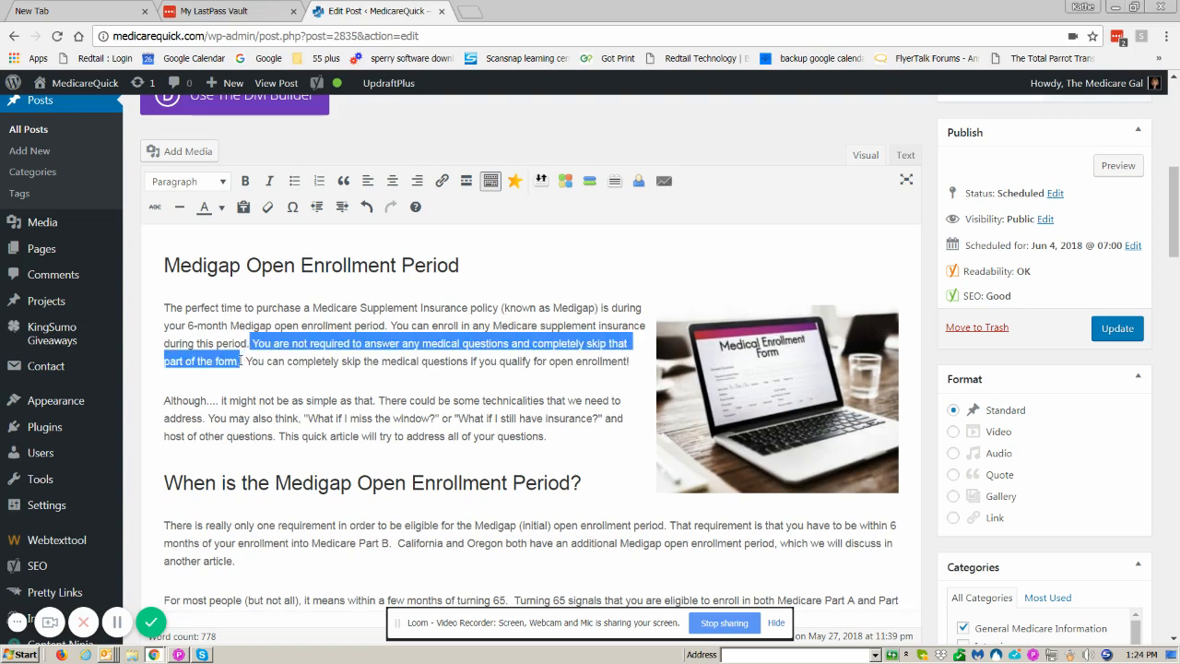
Delete the selected passive medical-questions sentence and update the post
key("Delete")
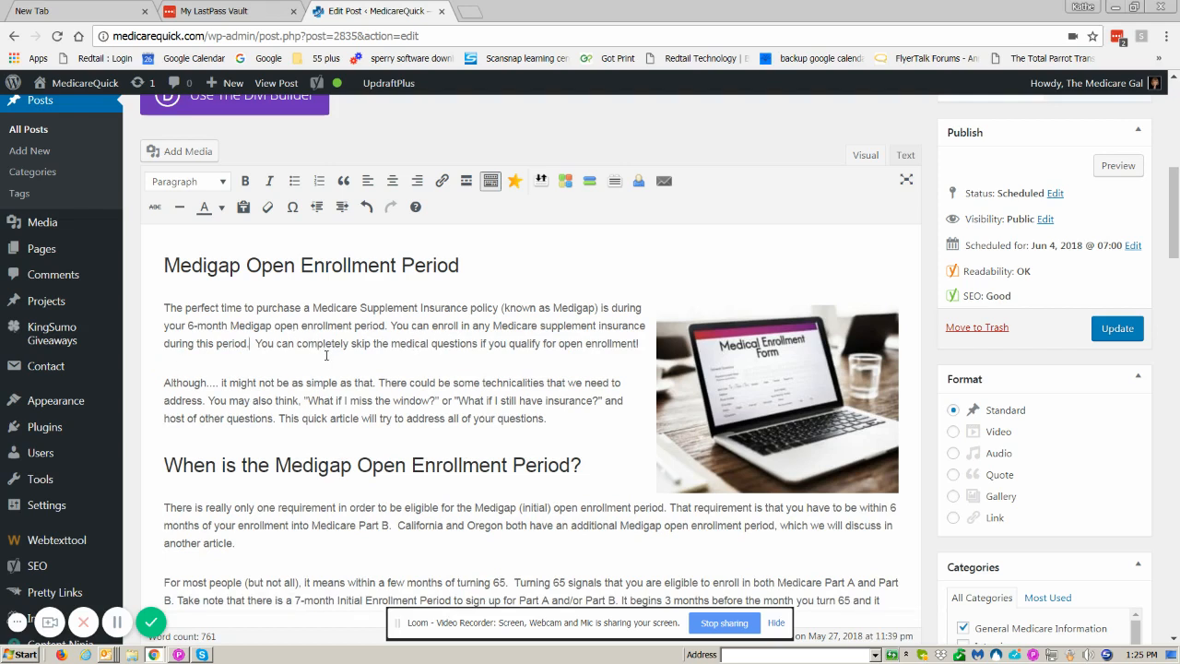
mouse_move(584, 404)
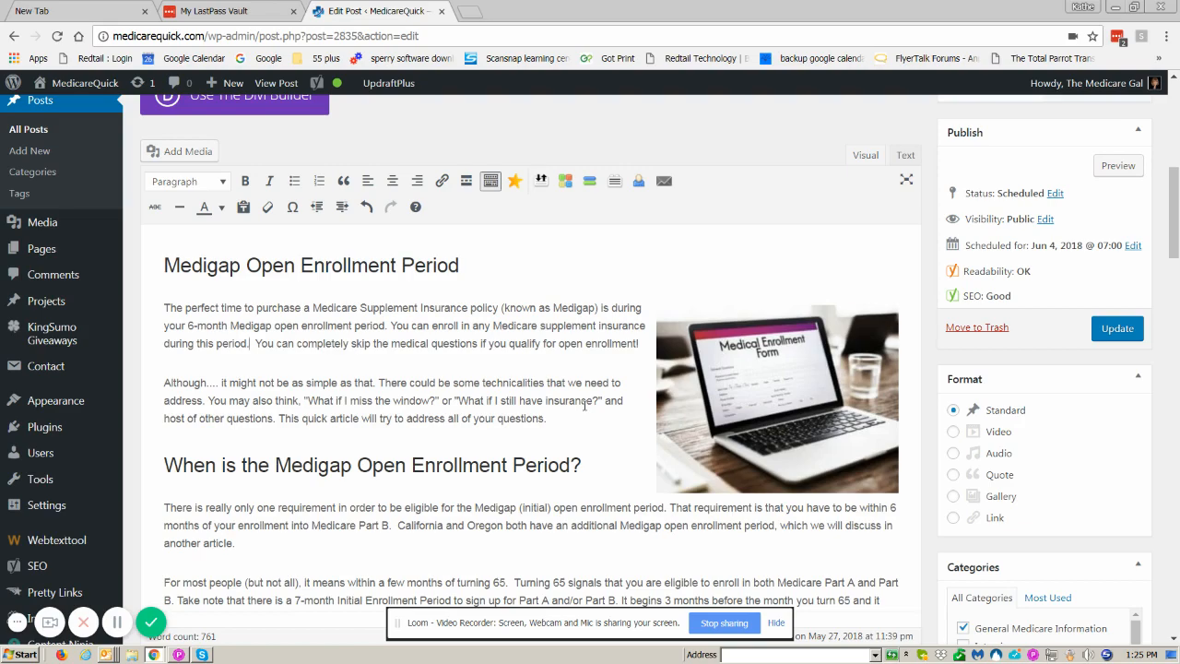
scroll("down", 3)
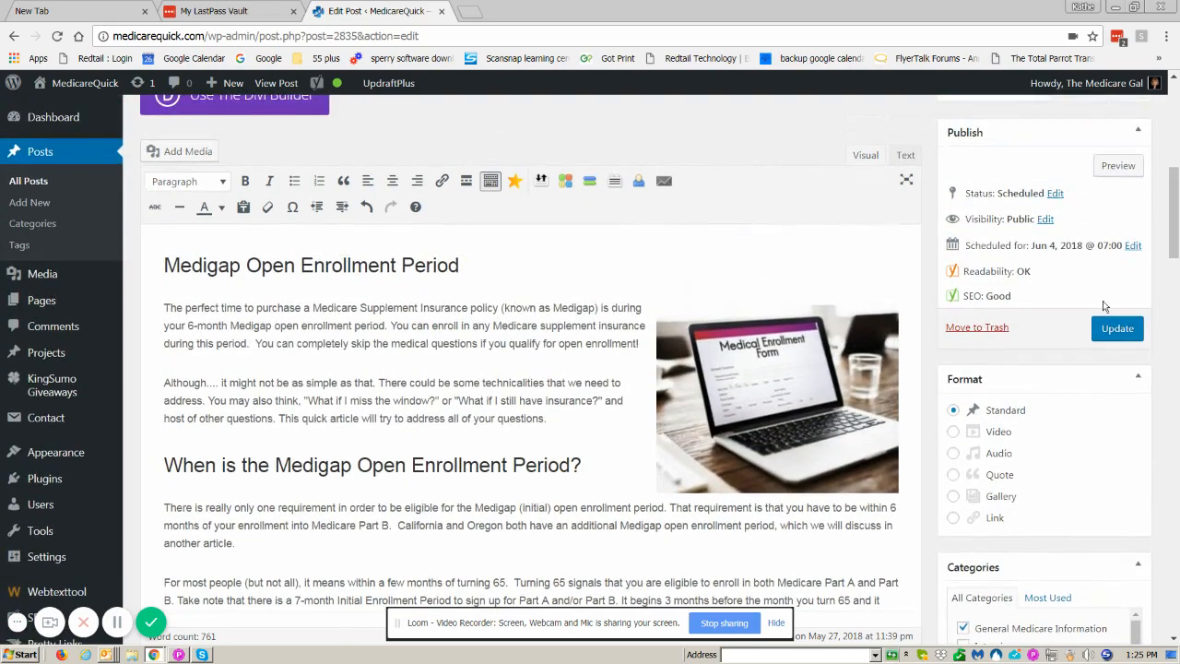
mouse_move(1116, 328)
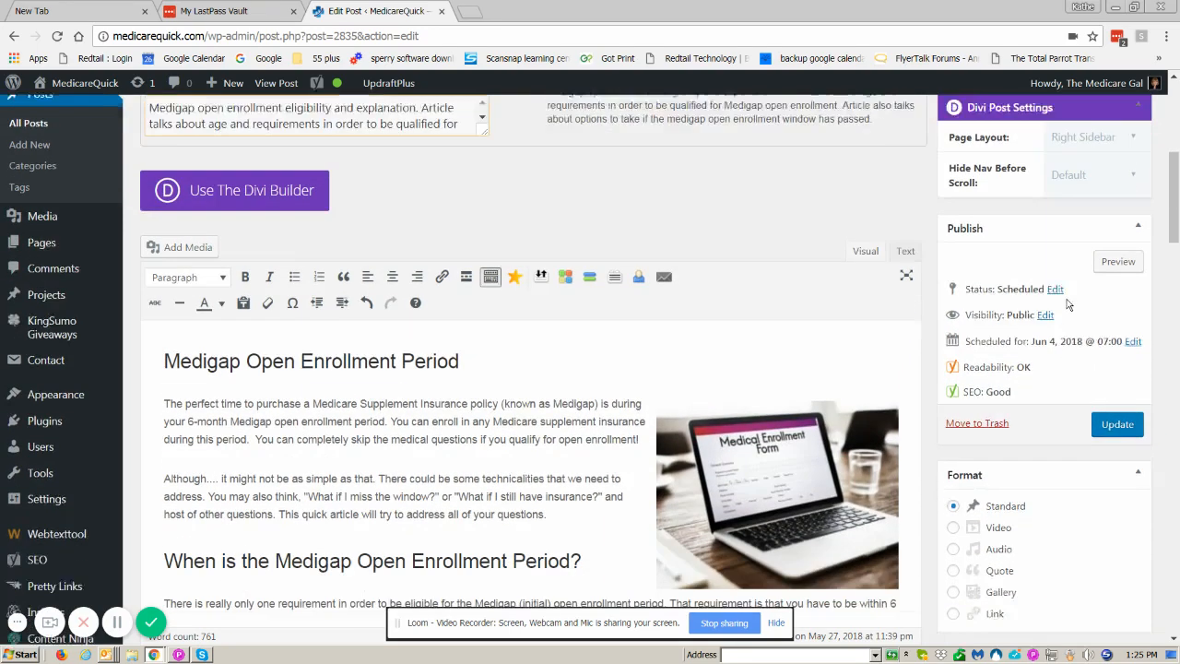
scroll("down", 3)
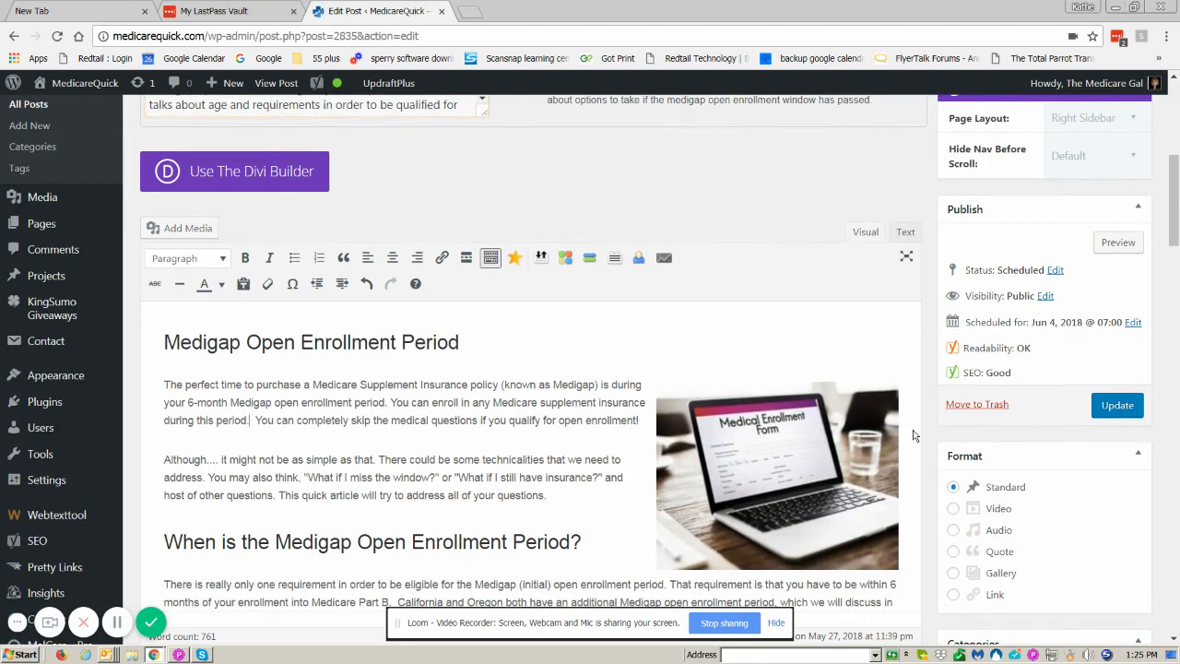
left_click(1118, 405)
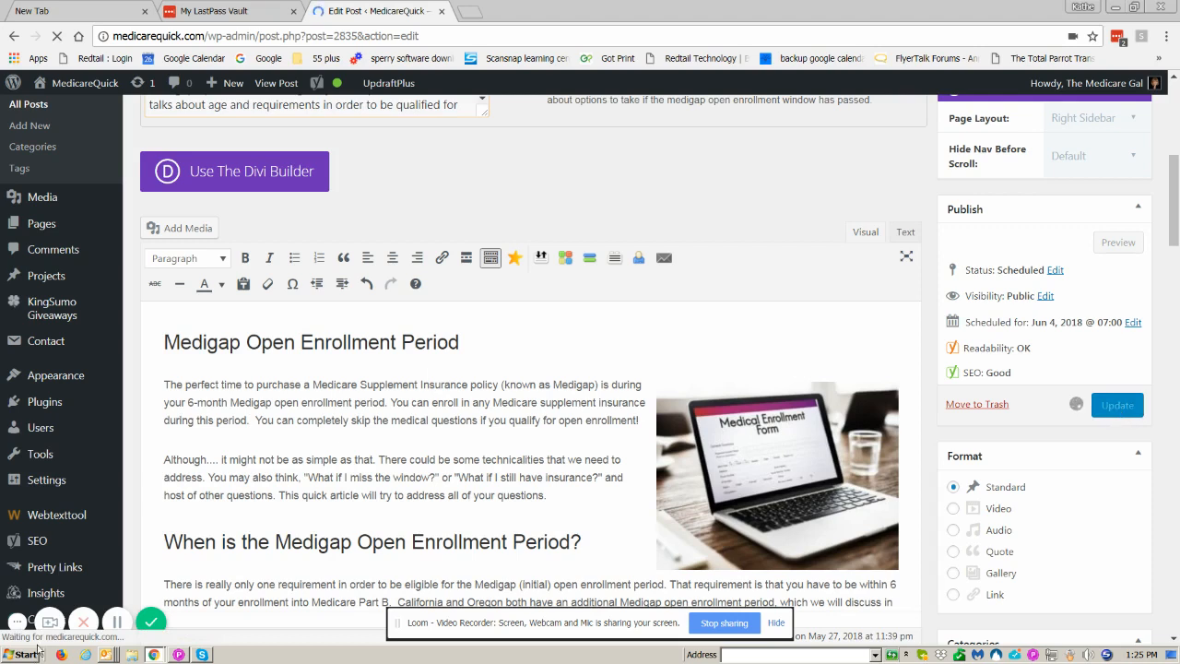
left_click(1116, 404)
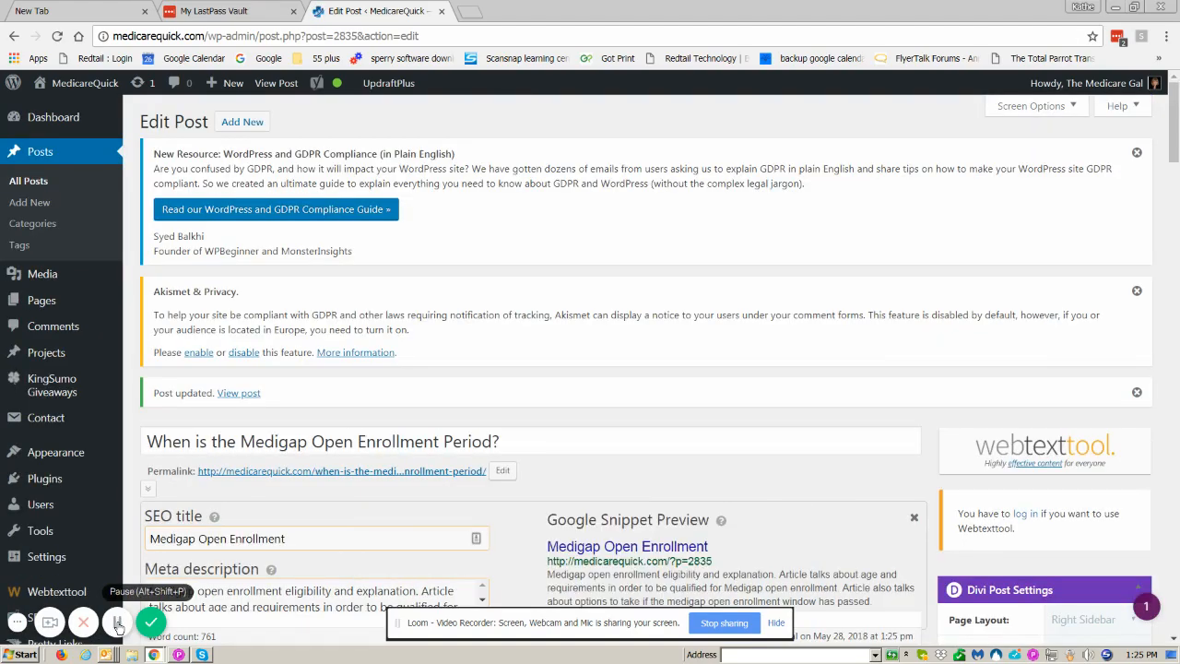
scroll("down", 3)
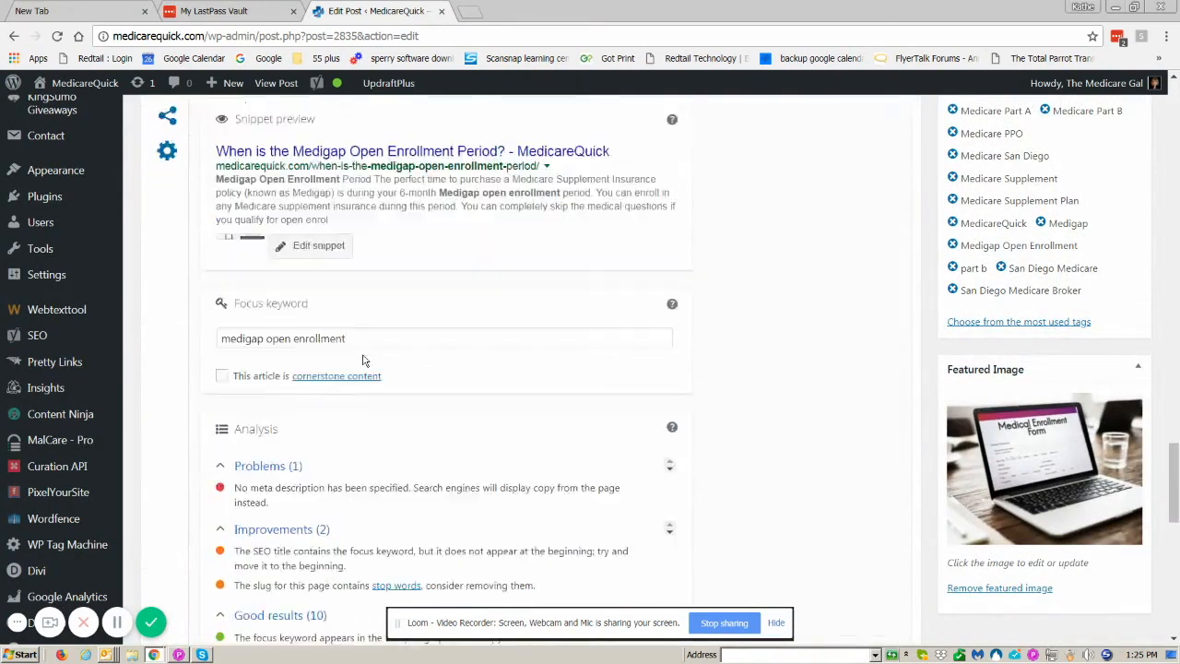
scroll("down", 3)
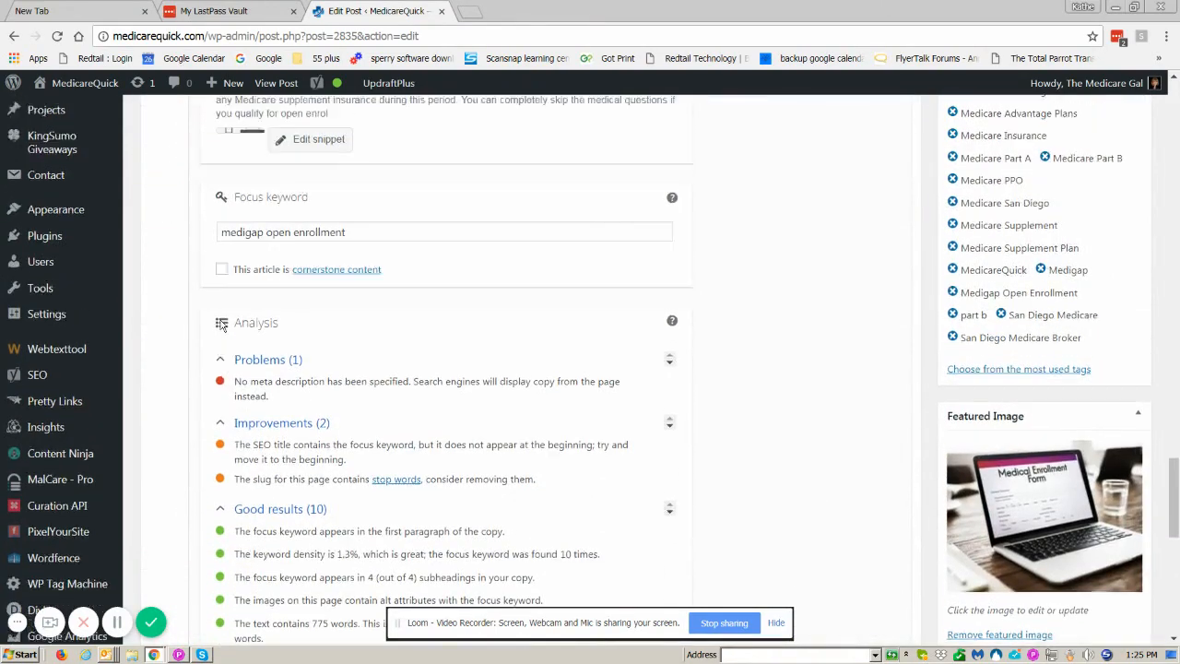
left_click(238, 317)
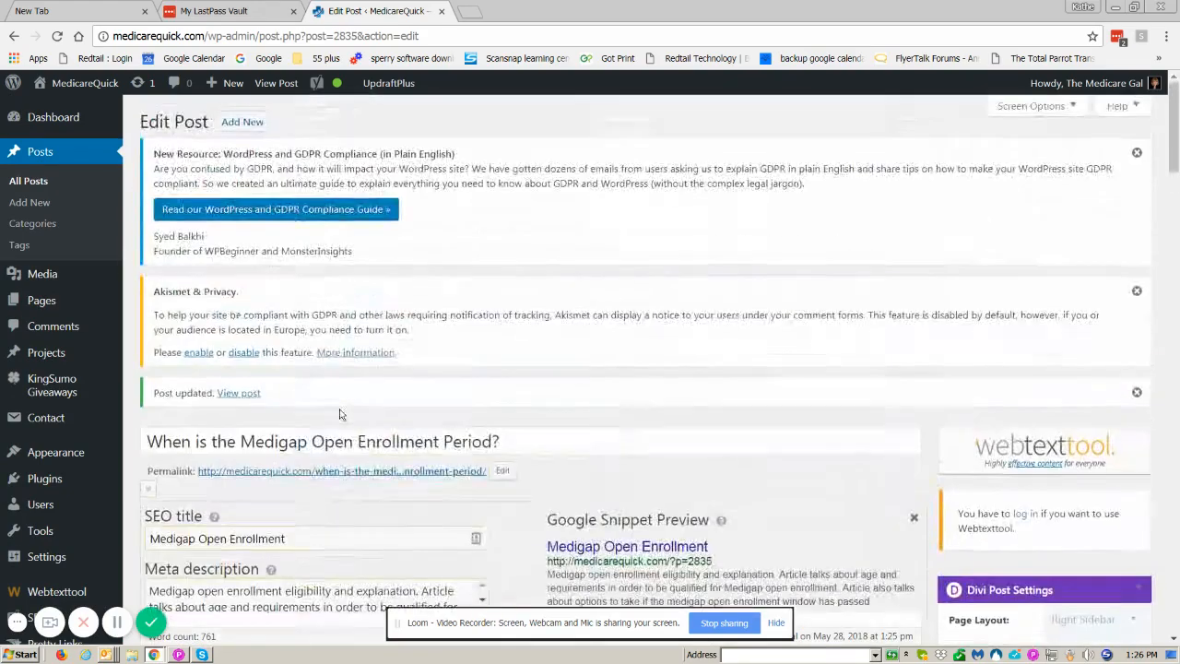
Check the Yoast Readability tab, where passive voice now reads 15.4%
scroll("down", 3)
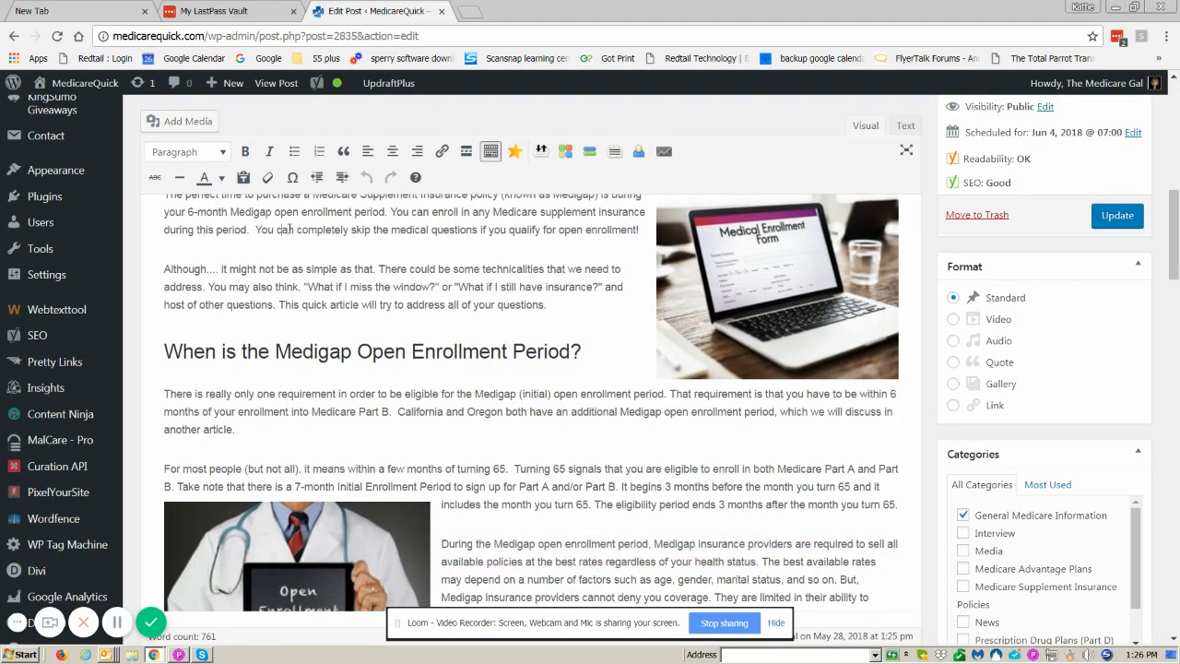
left_click_drag(263, 229, 392, 229)
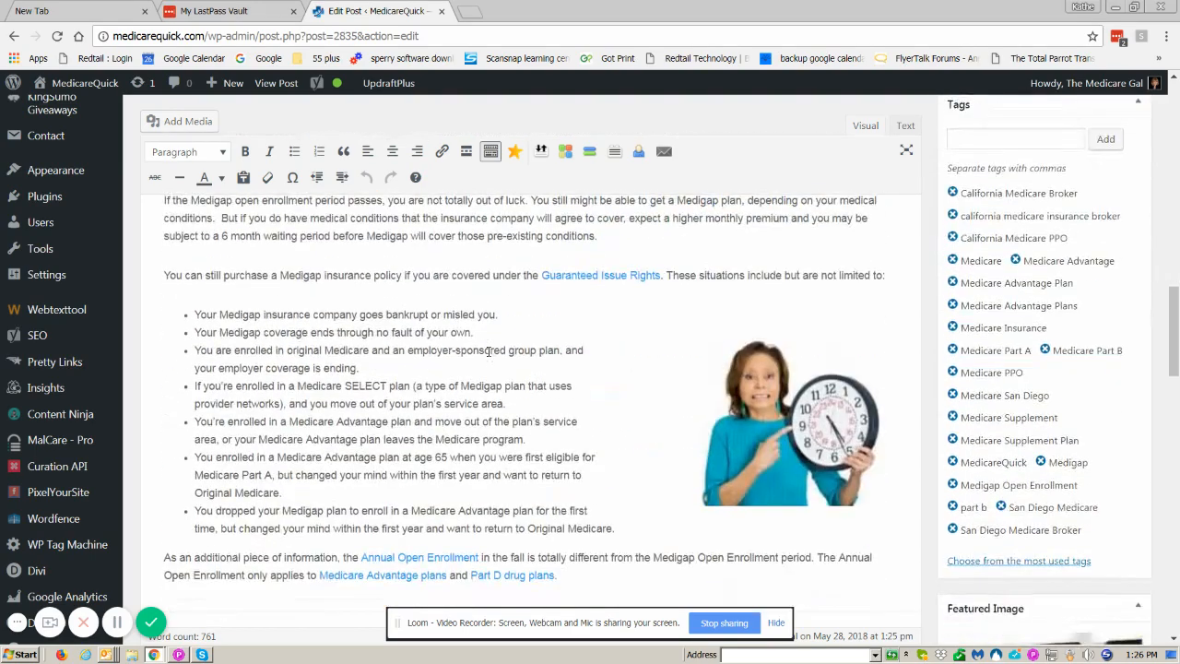
scroll("down", 3)
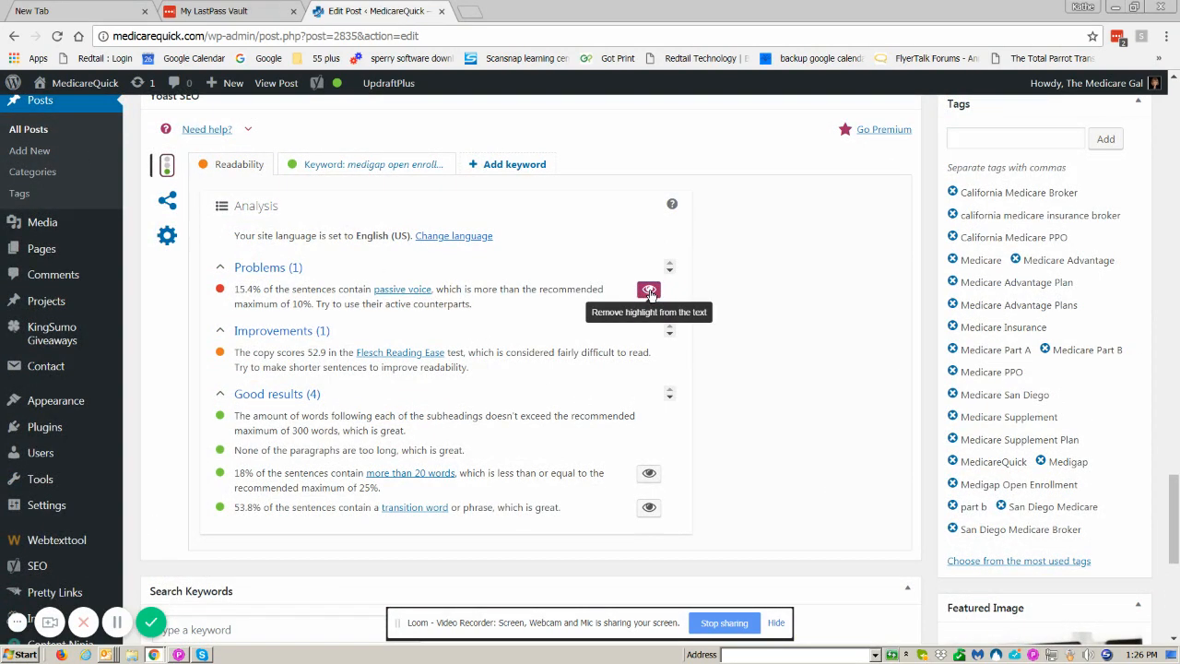
Switch off the passive-voice highlighting beside the 15.4% result
left_click(648, 289)
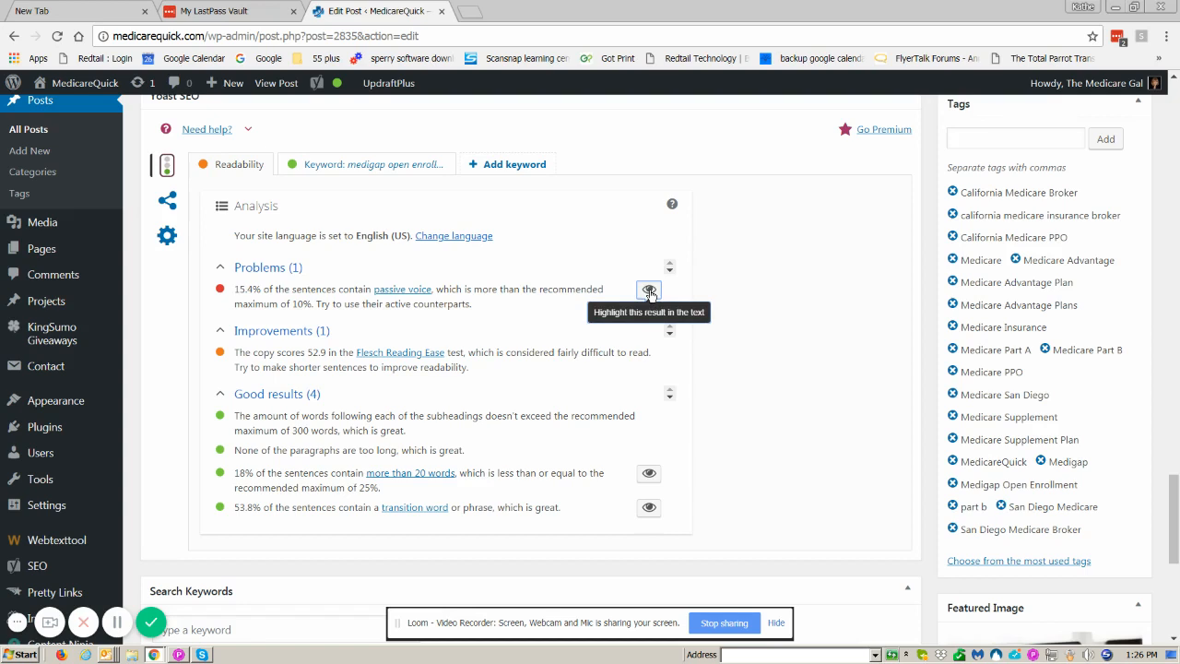
mouse_move(601, 267)
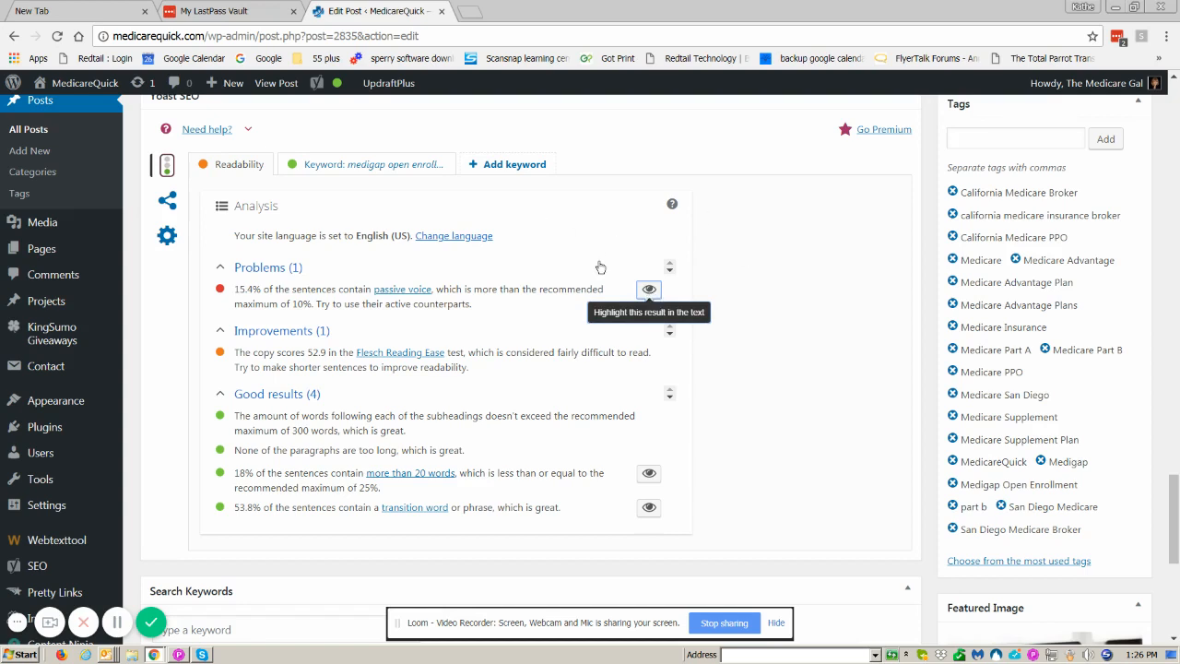
mouse_move(649, 290)
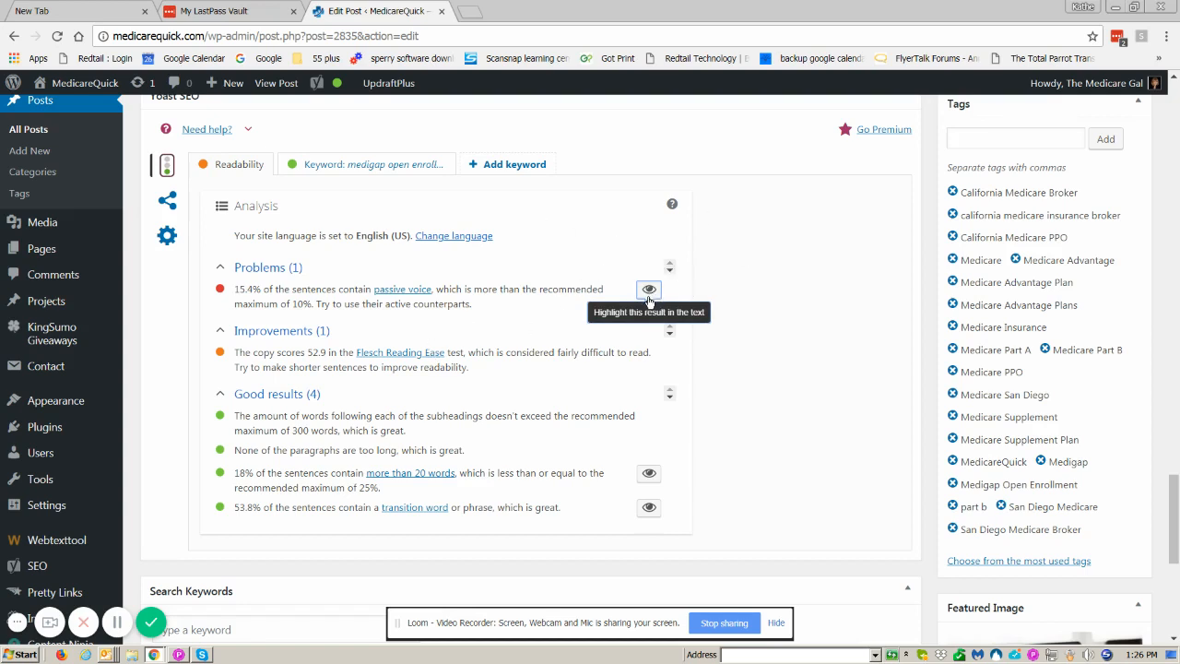
mouse_move(649, 289)
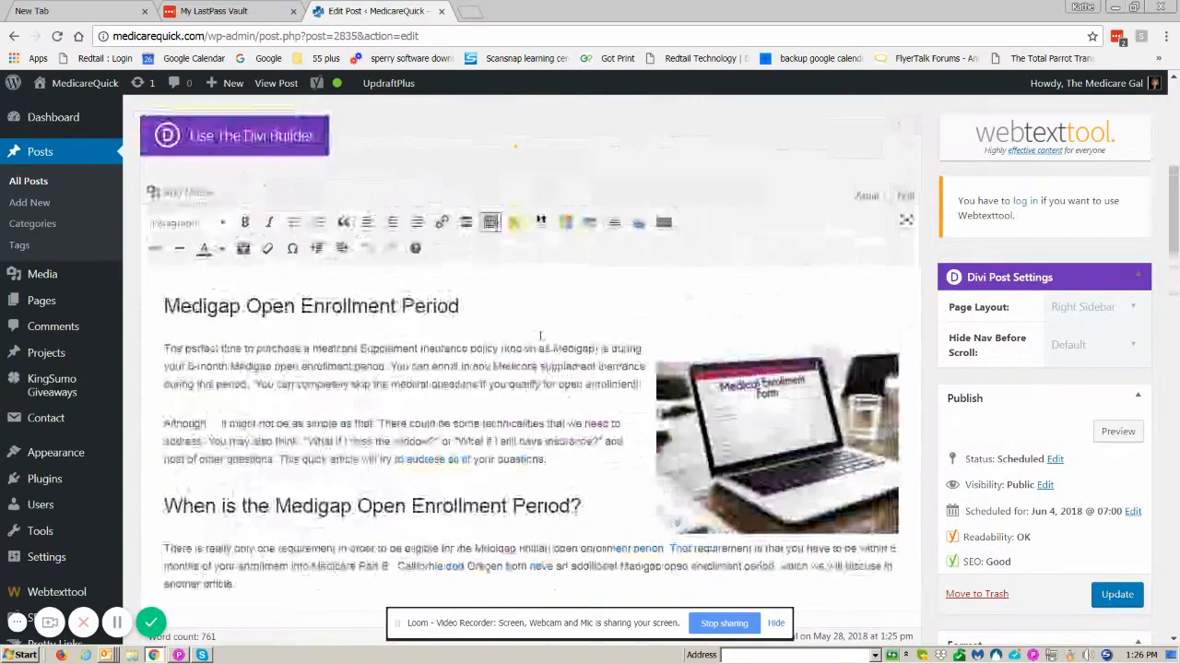
Update the Medigap post, with readability showing OK and SEO Good
scroll("down", 3)
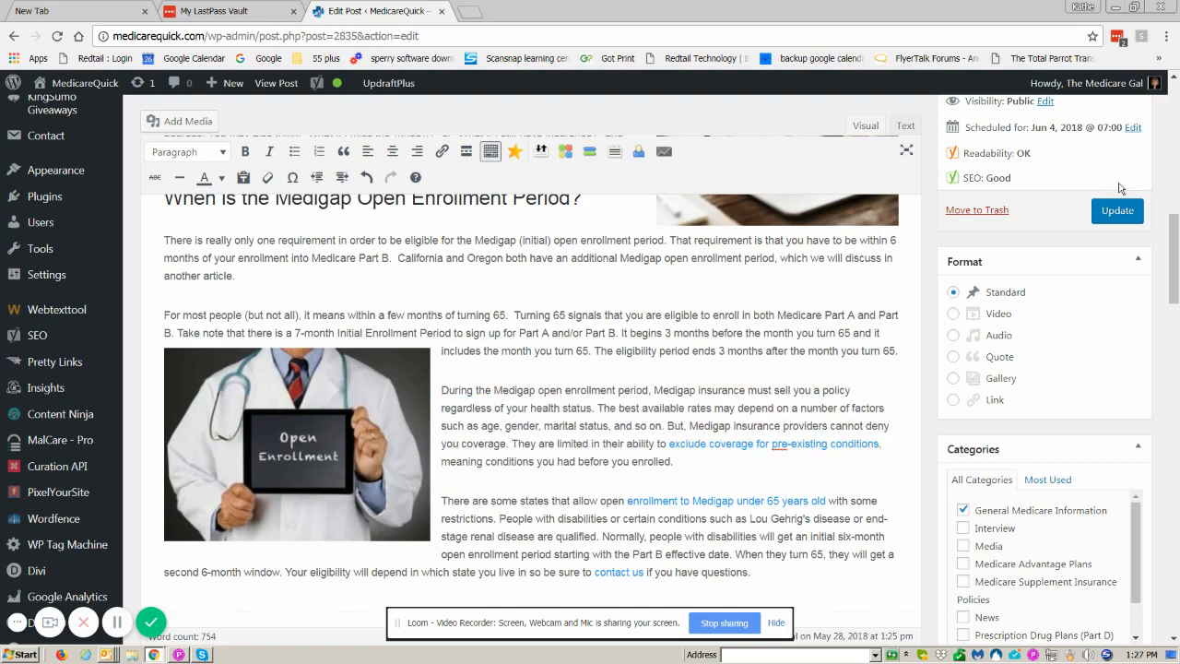
left_click(1117, 211)
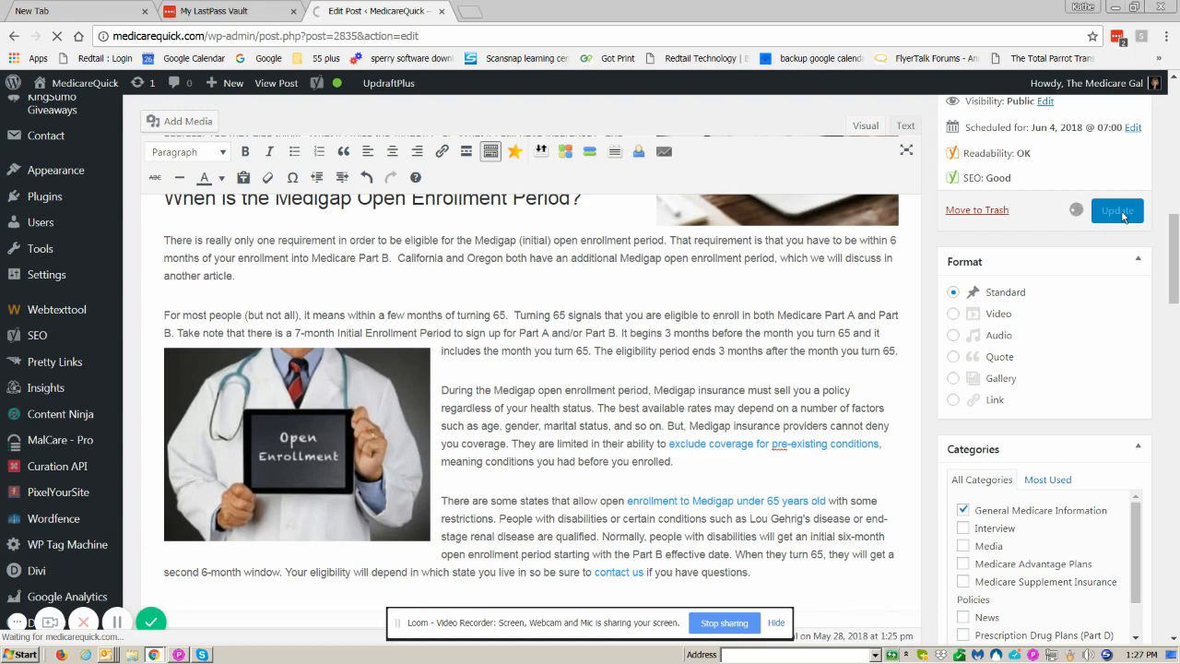
left_click(1117, 210)
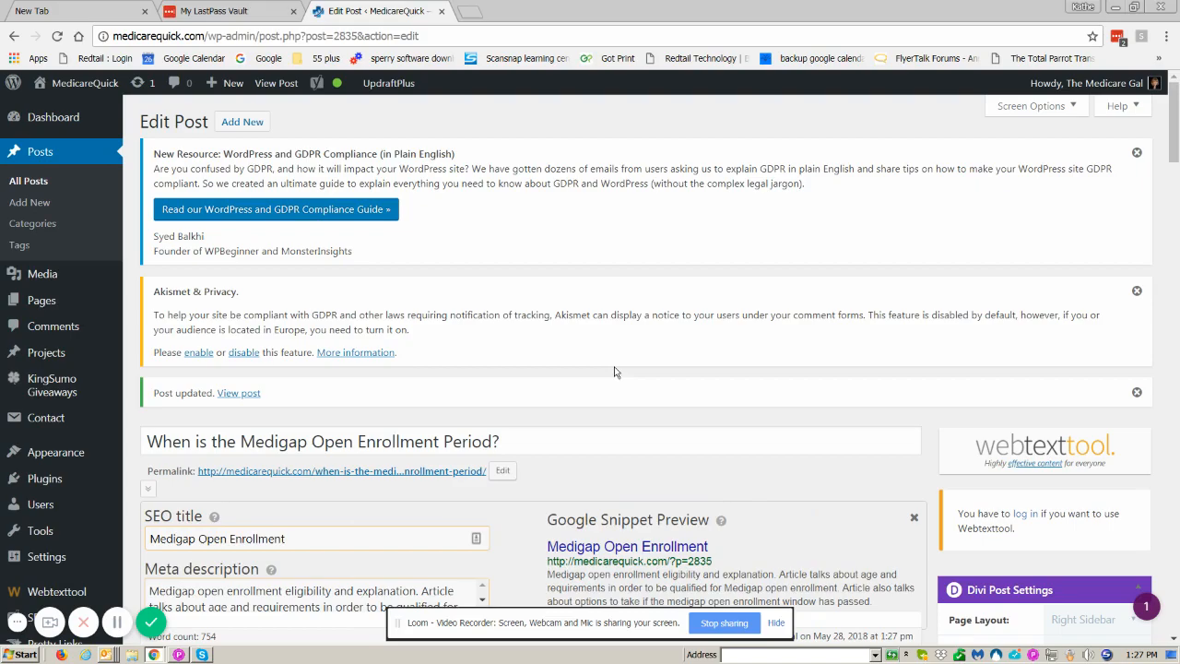
scroll("down", 3)
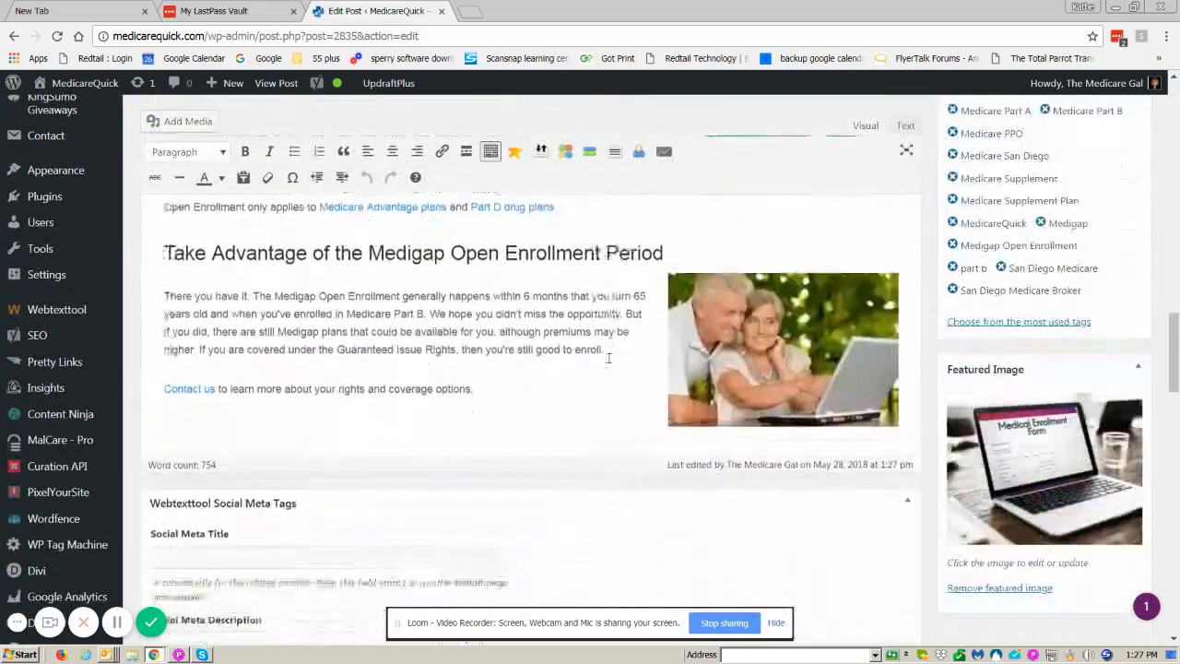
scroll("down", 3)
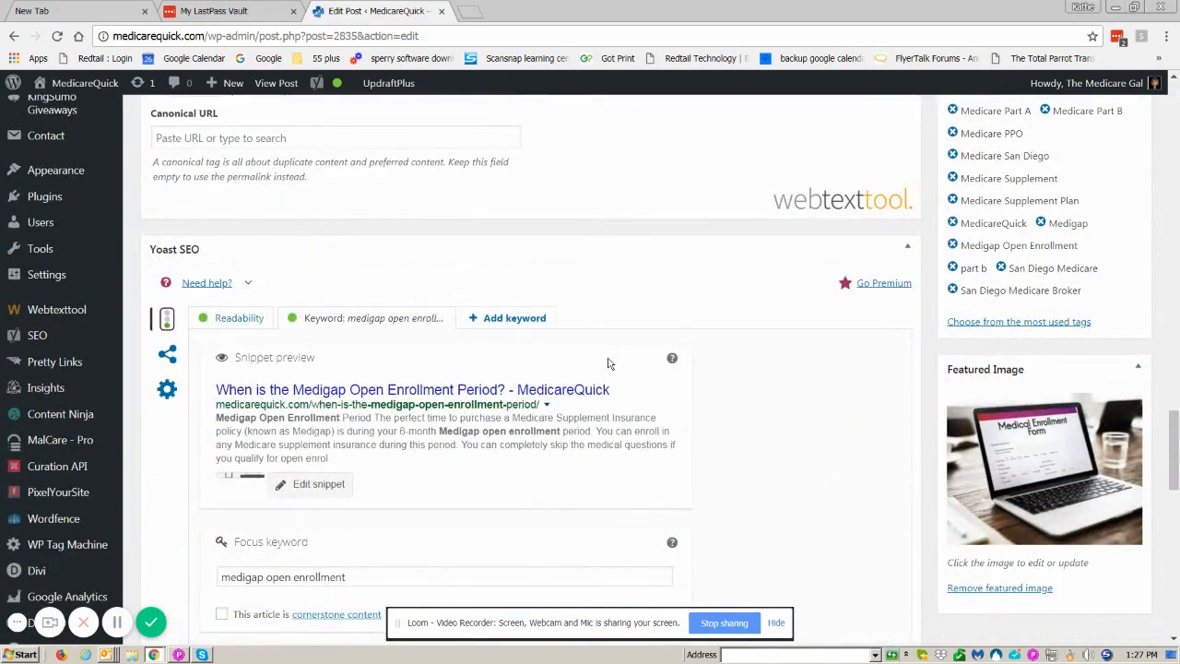
scroll("down", 3)
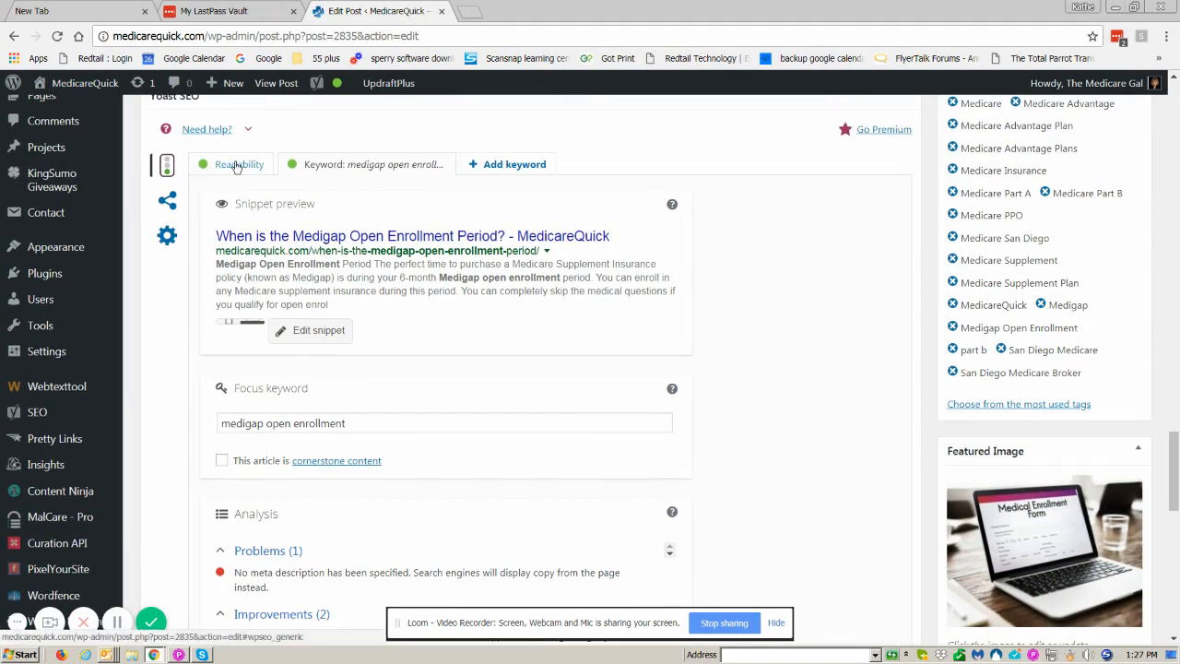
left_click(238, 165)
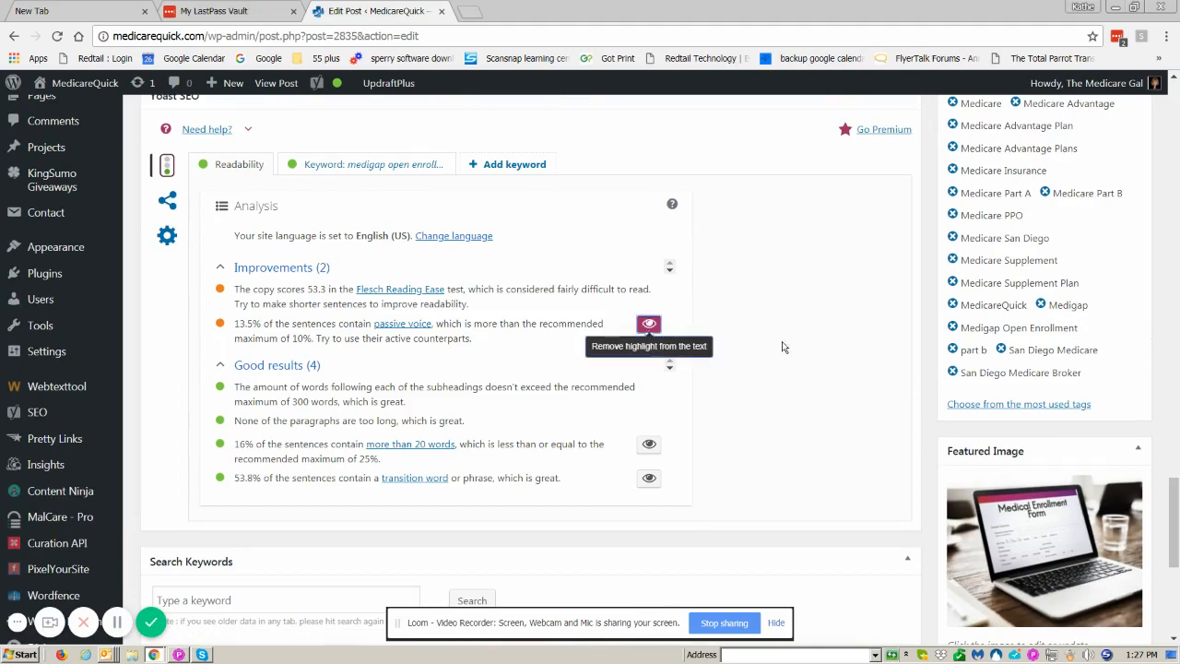
scroll("down", 3)
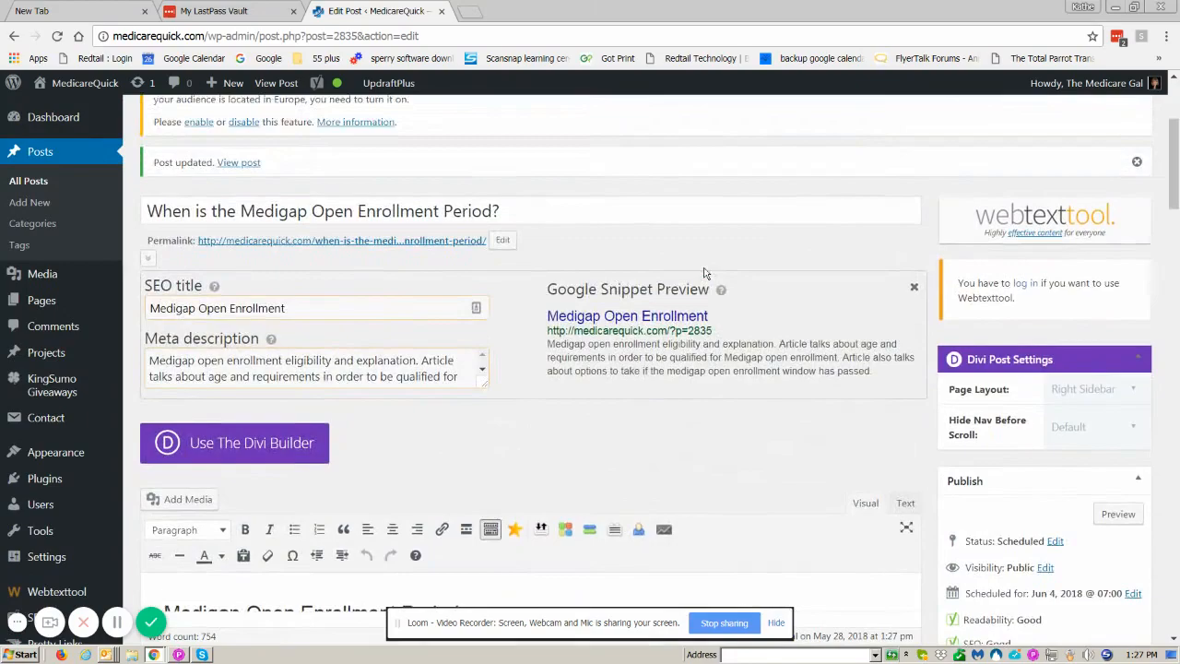
scroll("down", 3)
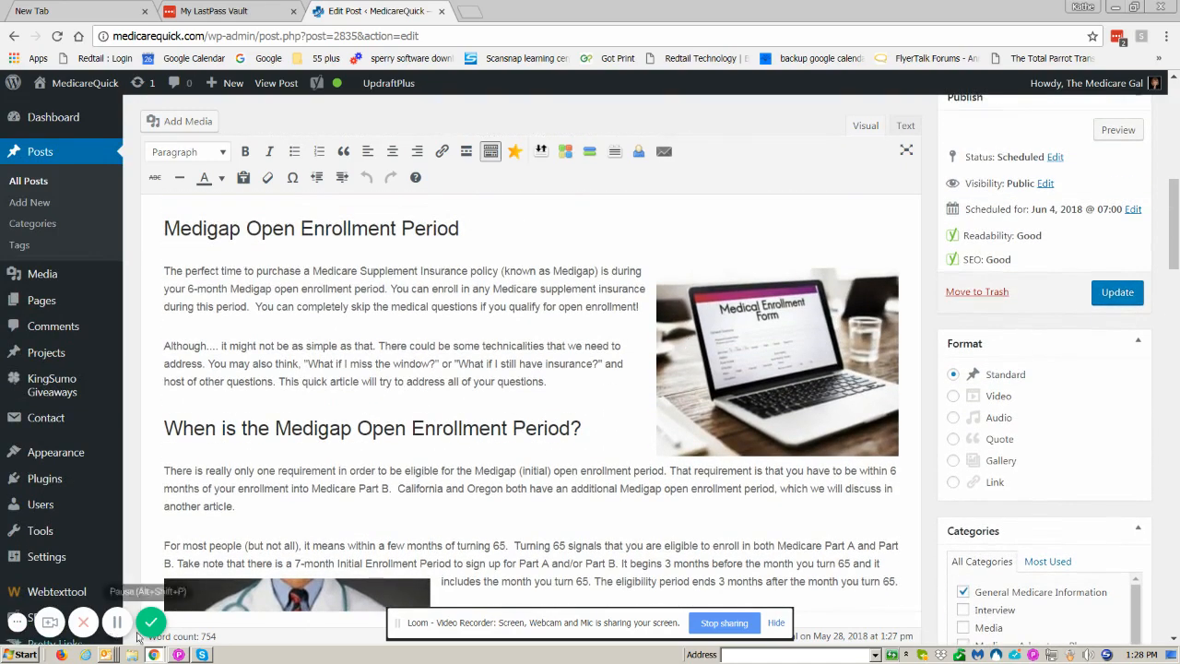
Insert 'companies' after 'insurance' in the sentence beside the Open Enrollment image
scroll("down", 3)
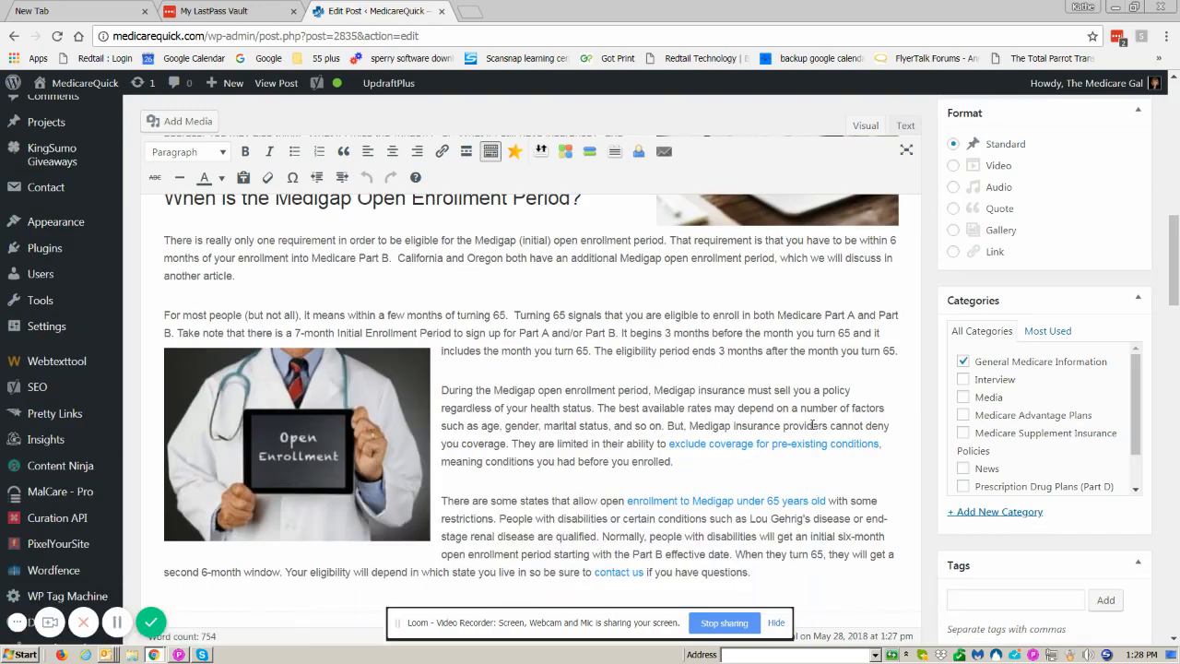
left_click_drag(441, 390, 595, 407)
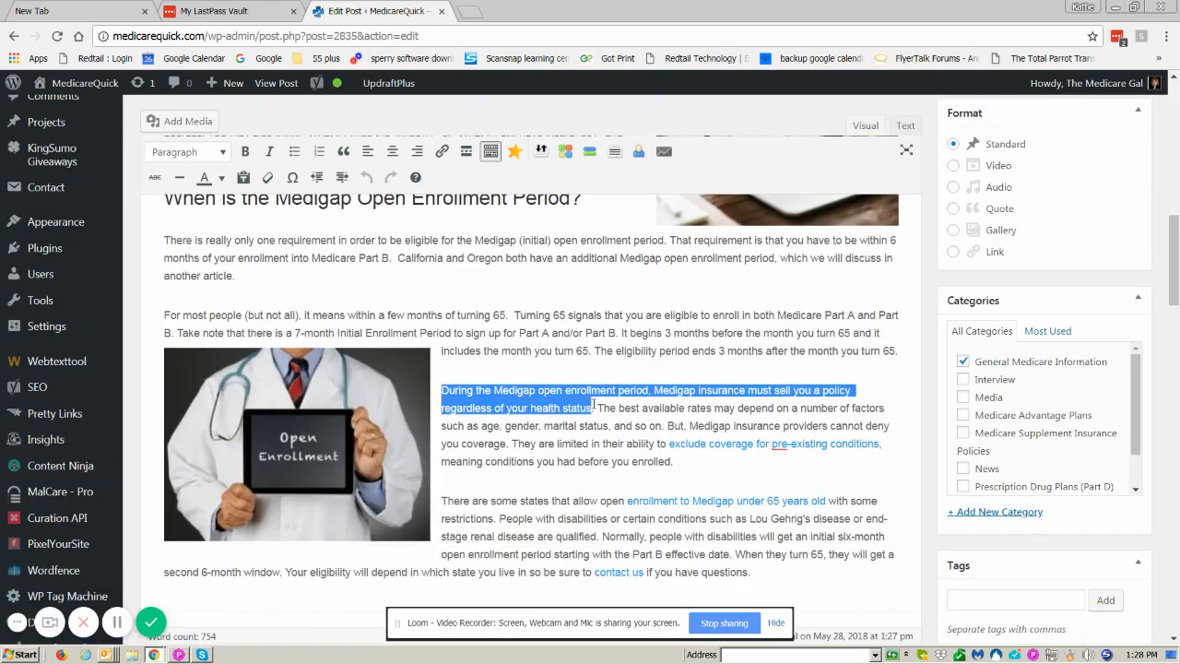
left_click(701, 389)
type("companies ")
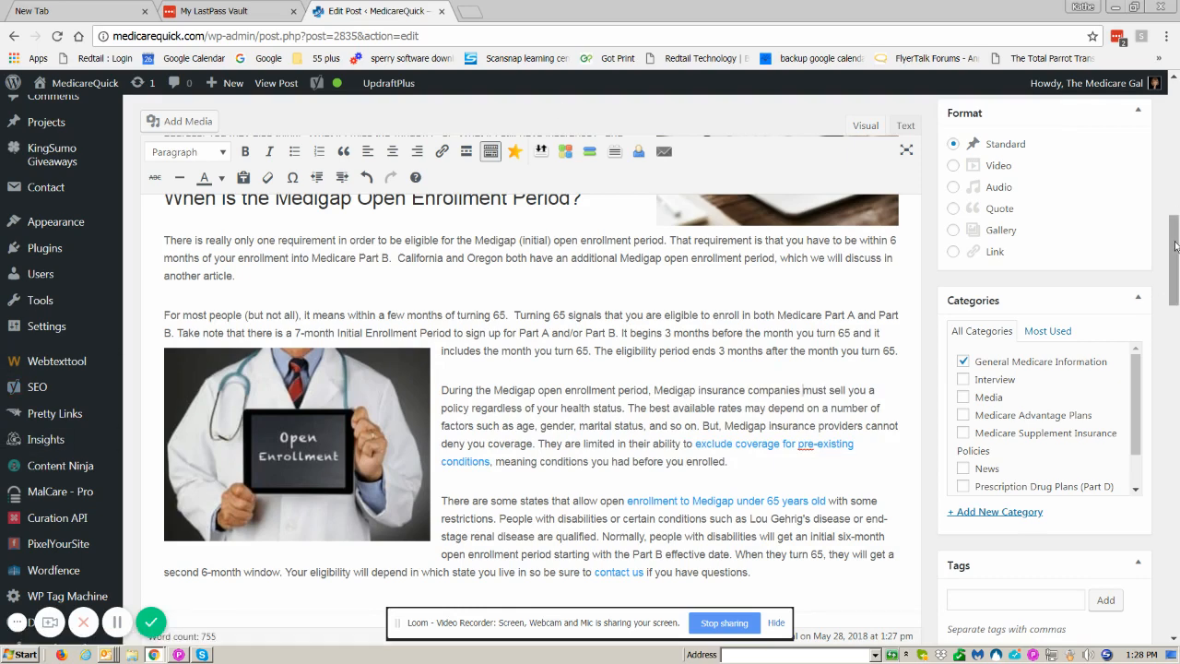
scroll("down", 3)
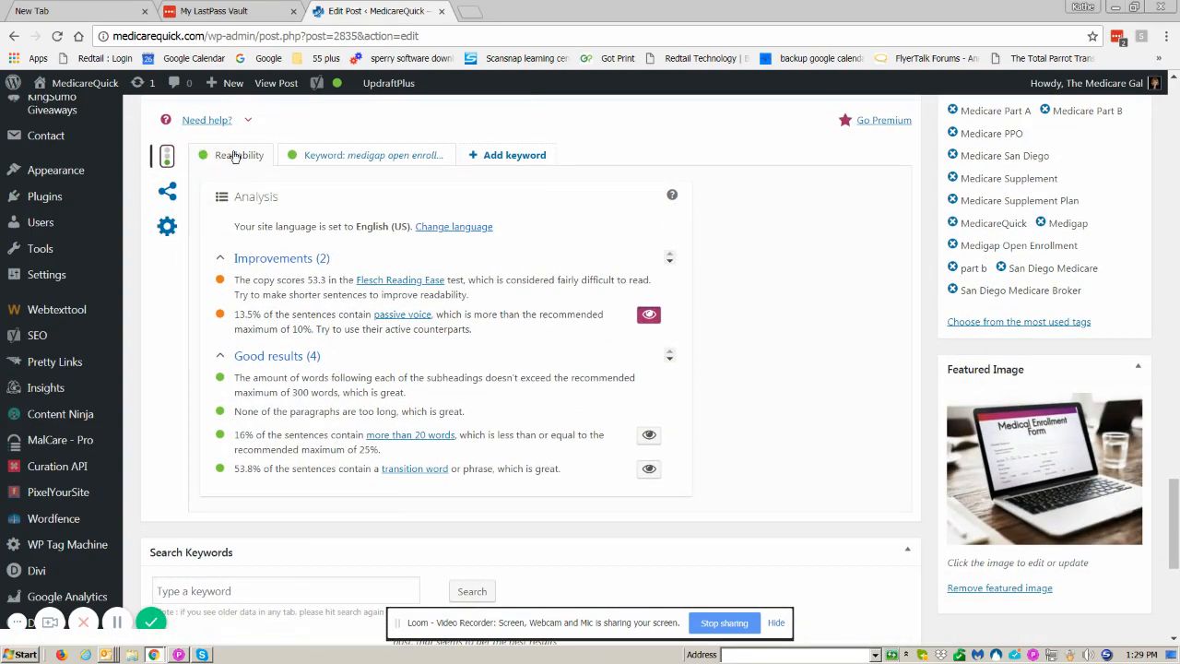
mouse_move(647, 315)
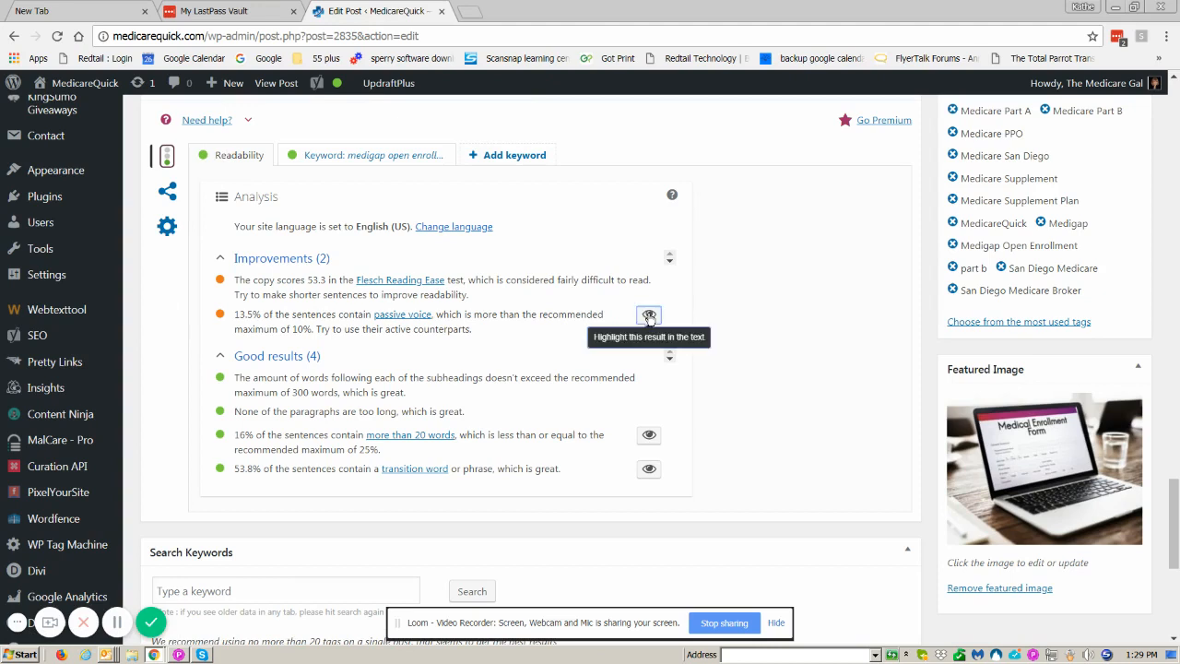
Re-enable passive-voice highlighting to mark the Guaranteed Issue Rights list sentences
left_click(648, 315)
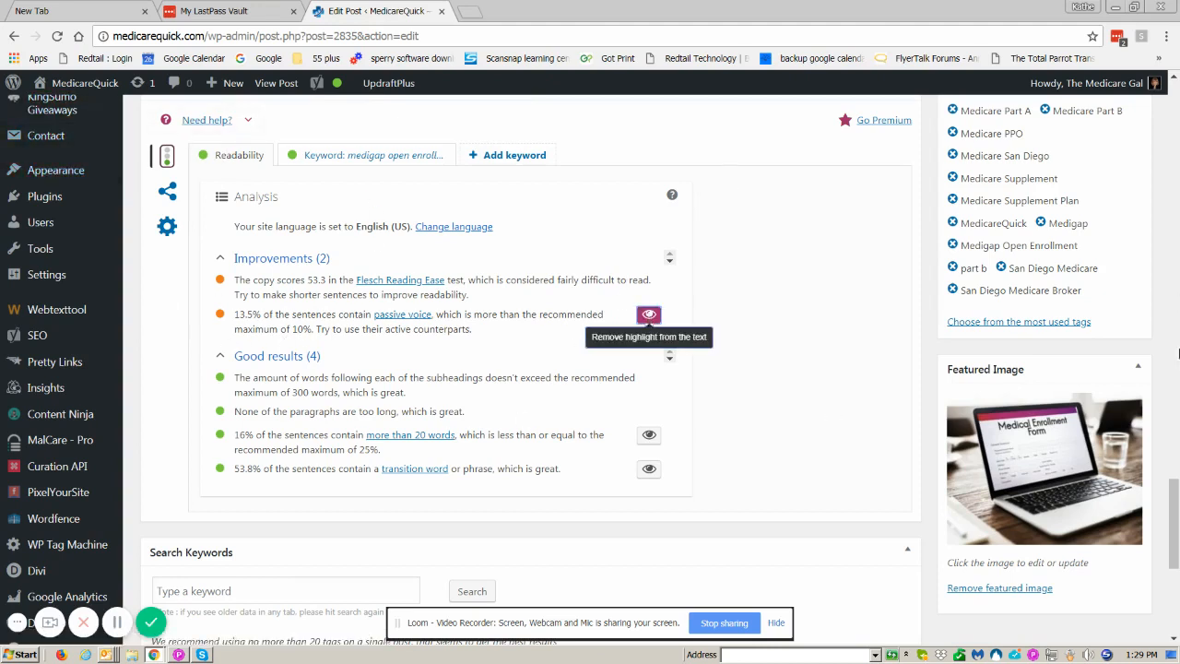
scroll("down", 3)
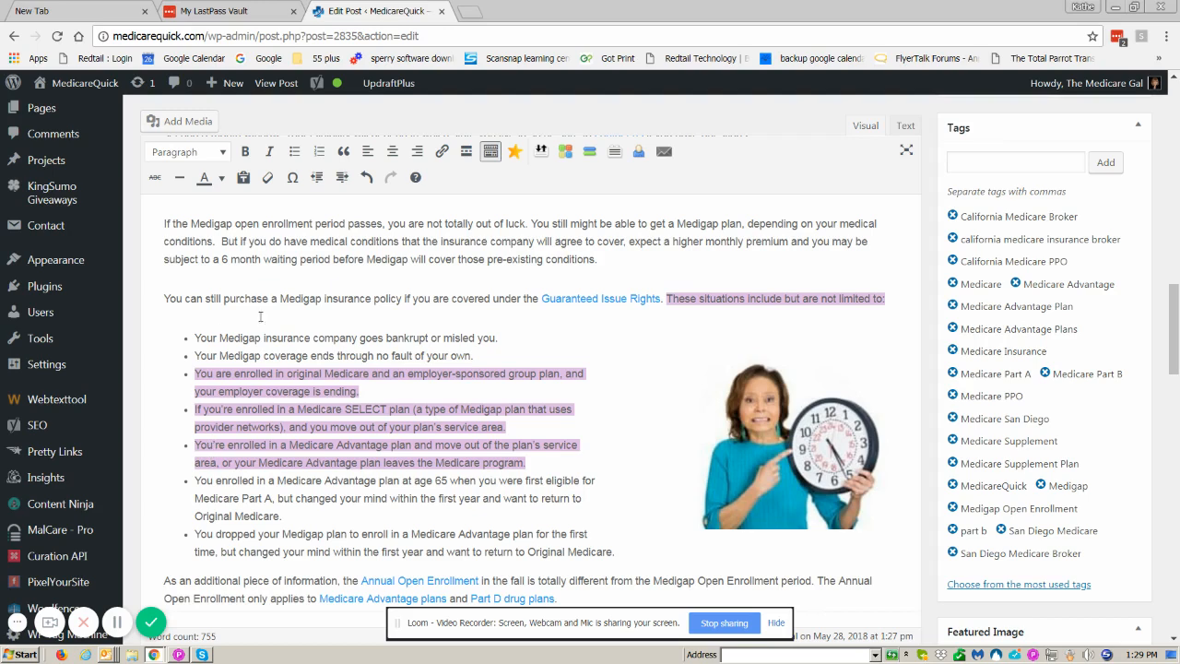
Add 'You can enroll without worrying if you have Guaranteed Issue rights!' and delete 'If you are covered…'
scroll("down", 3)
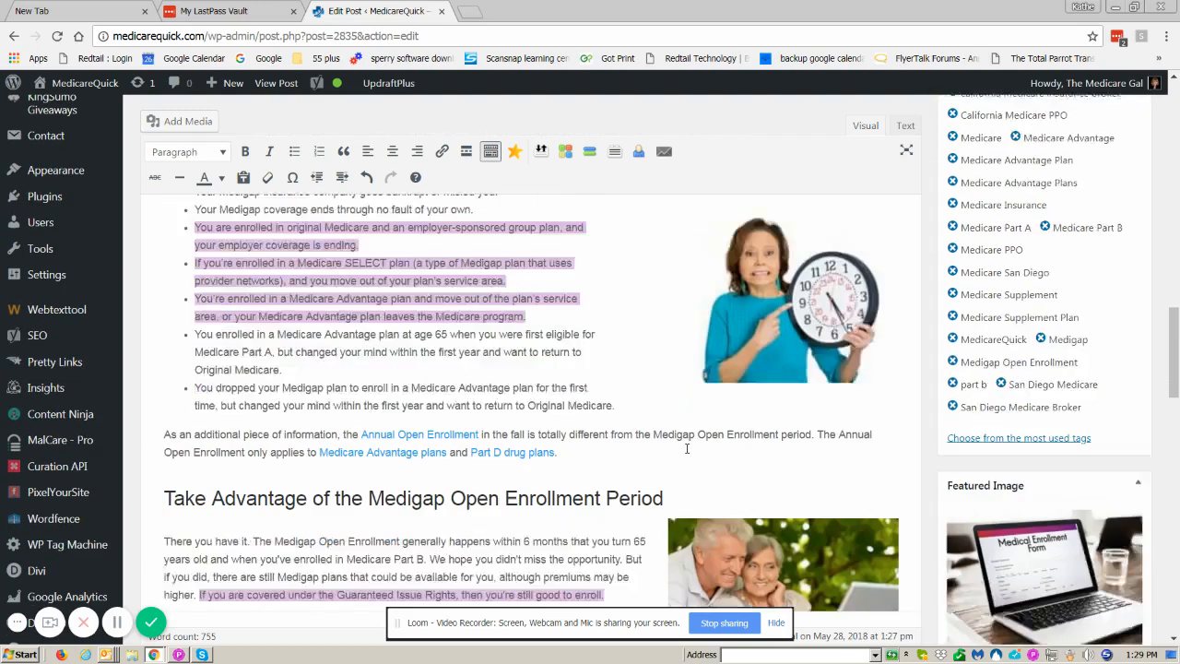
scroll("down", 3)
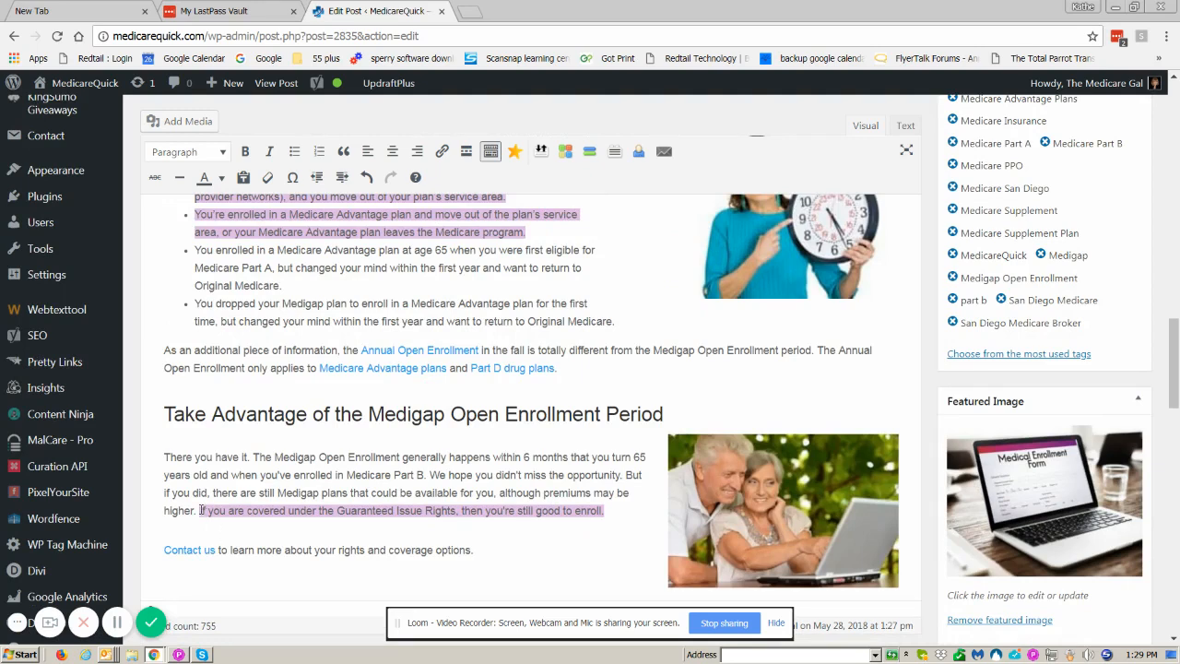
scroll("down", 3)
type(" You can enroll without worrying if you have Guaranteed Issue rights!")
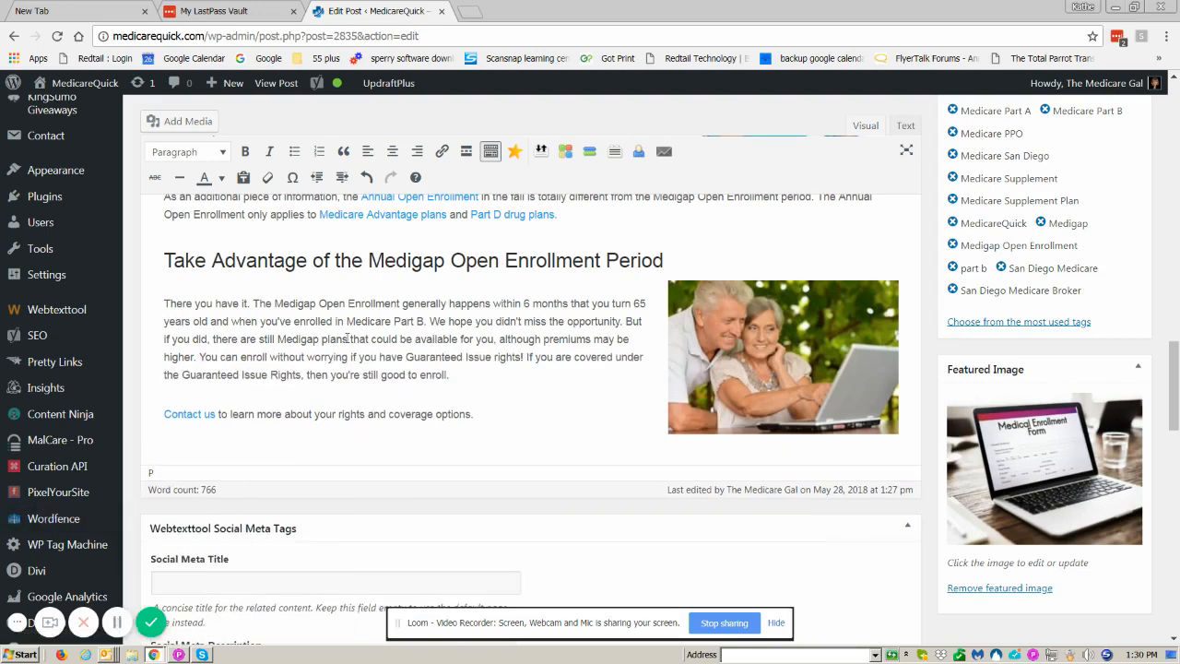
left_click_drag(199, 357, 518, 356)
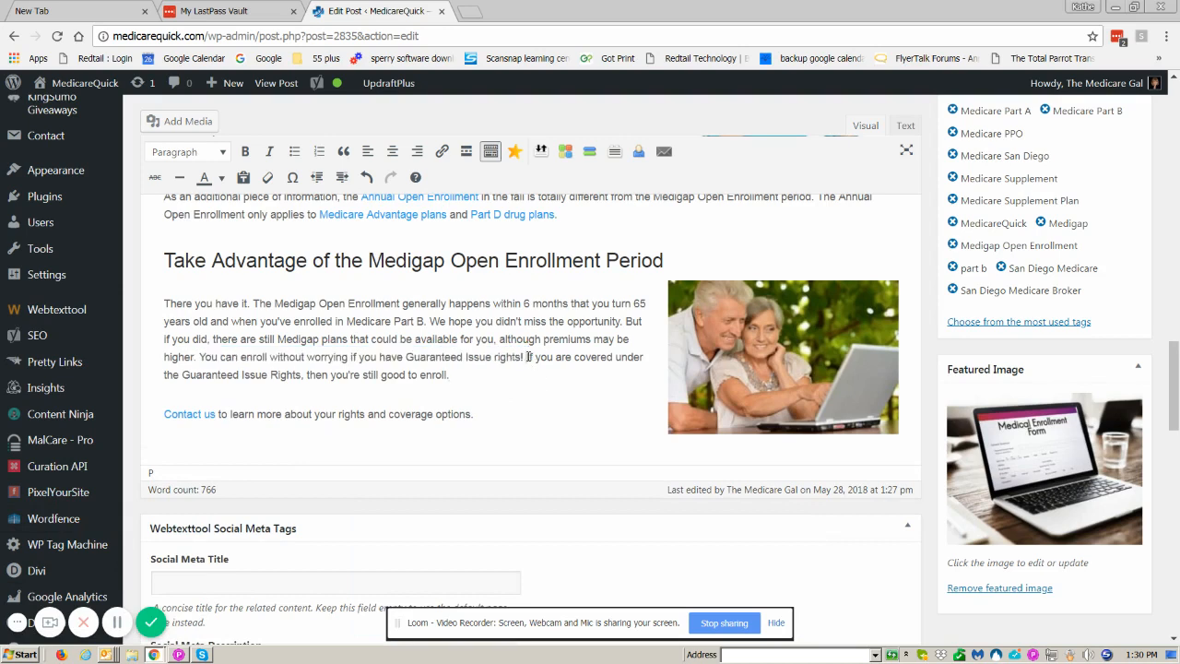
left_click_drag(527, 357, 449, 374)
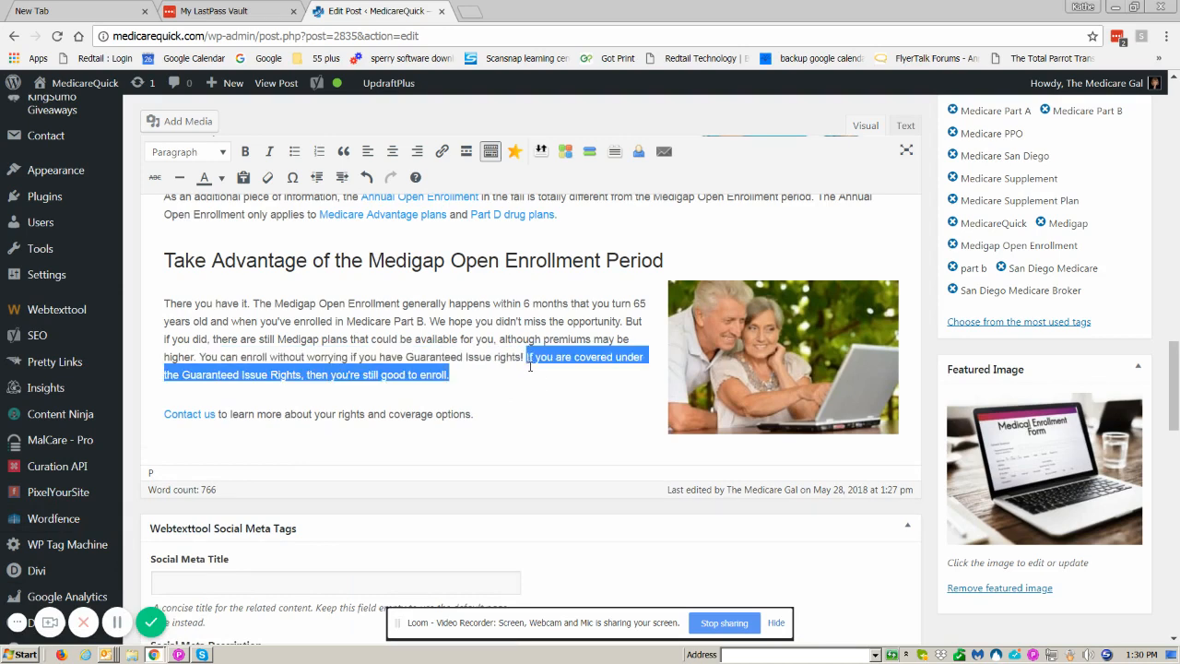
key("Delete")
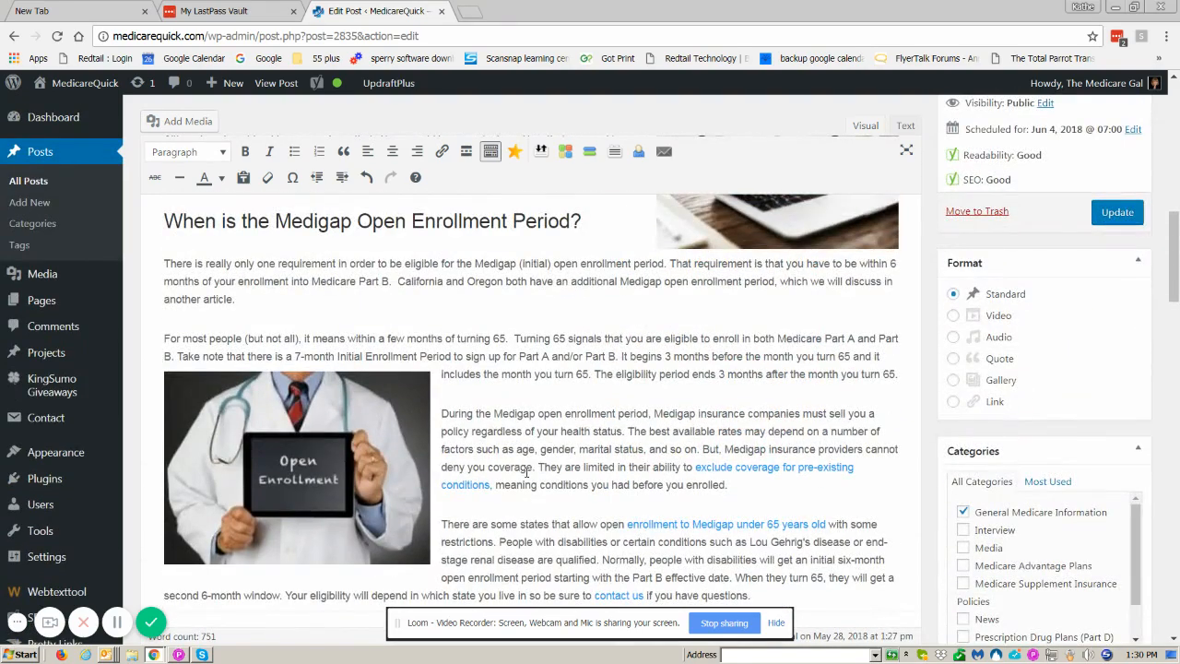
Update the post and confirm Yoast reports passive voice down to 11.5%
left_click(1116, 212)
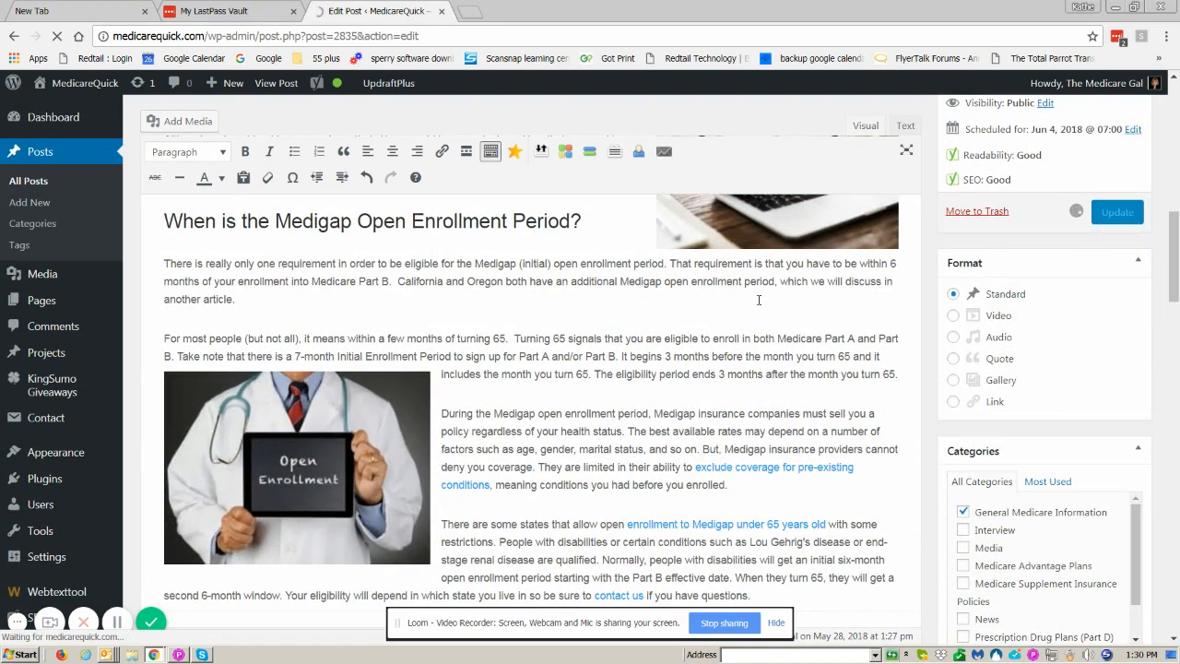
scroll("down", 3)
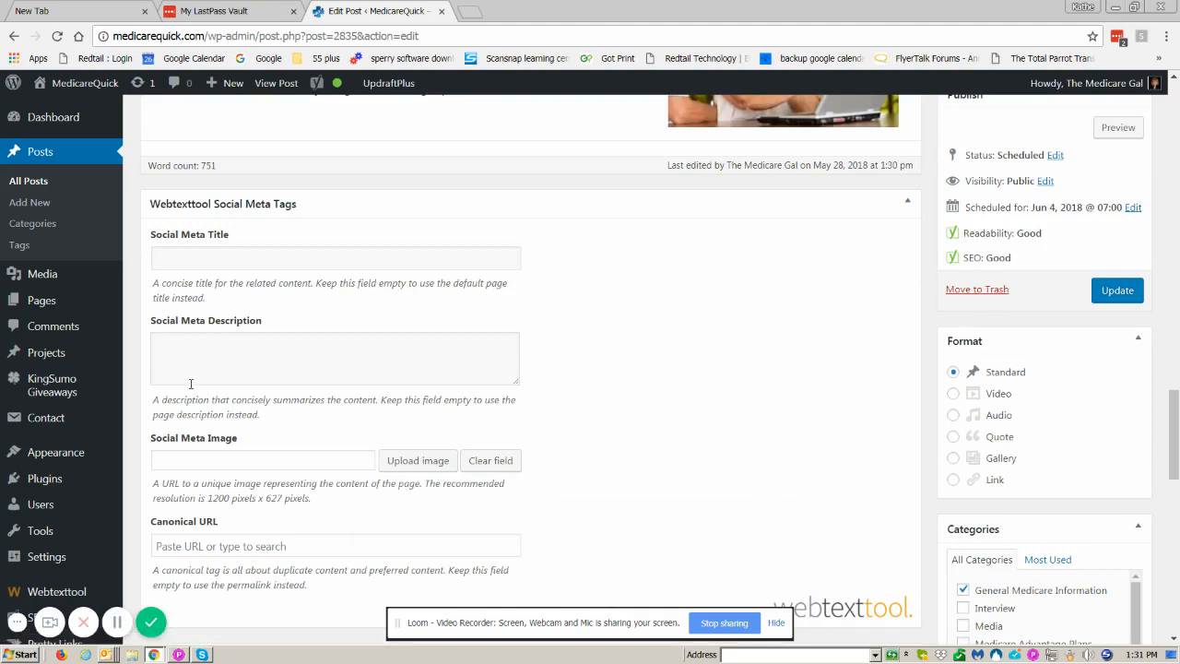
scroll("down", 3)
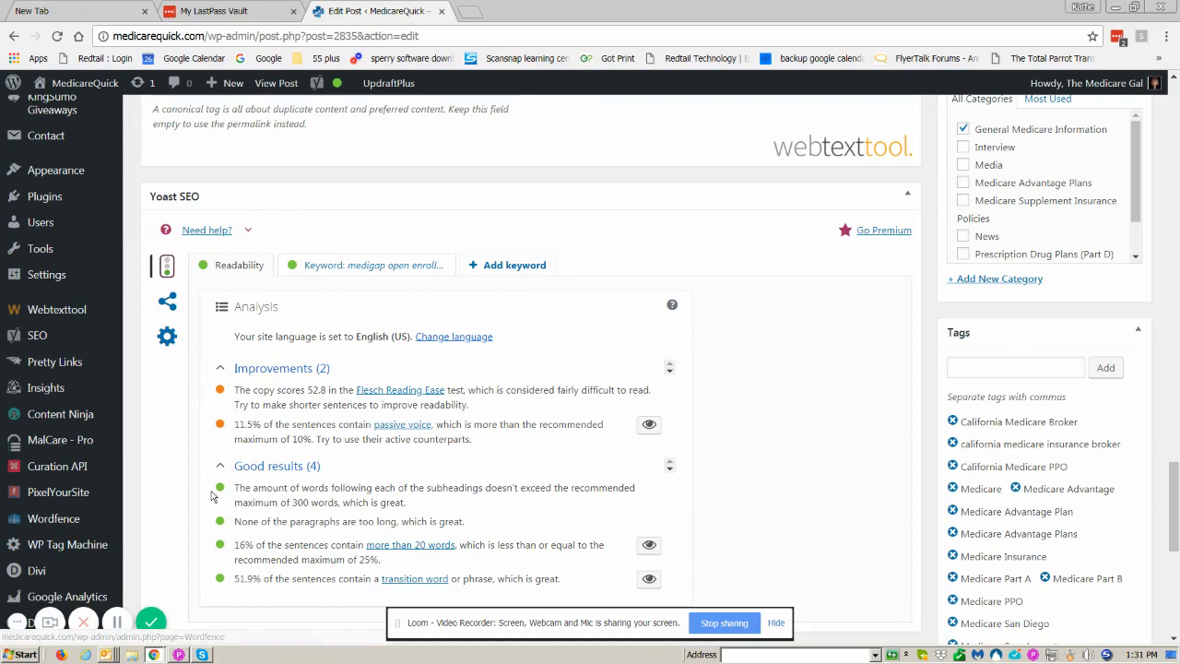
Turn passive-voice highlighting back on to mark the remaining flagged sentences at 11.5%
scroll("down", 3)
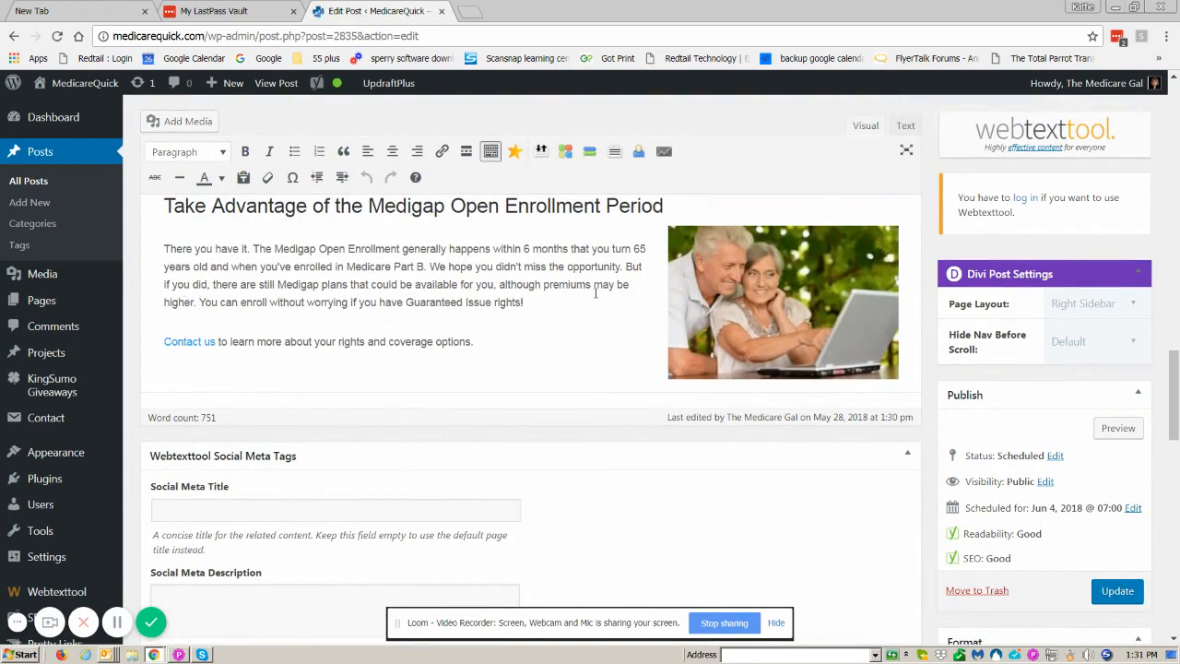
scroll("down", 3)
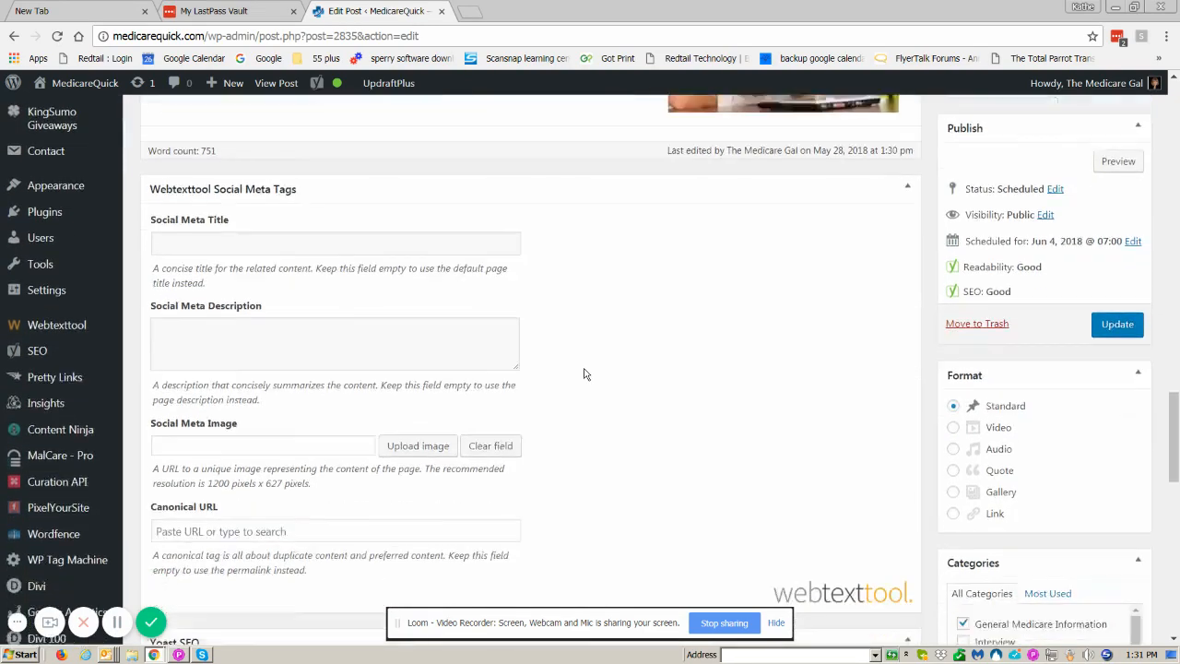
scroll("down", 3)
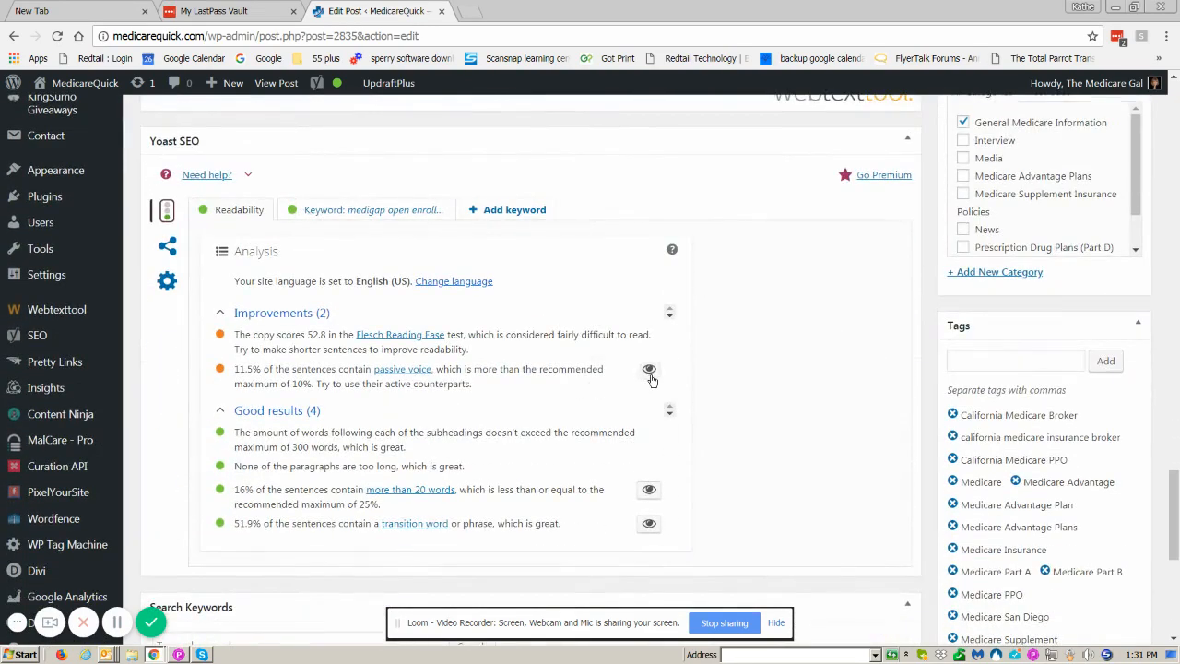
left_click(648, 370)
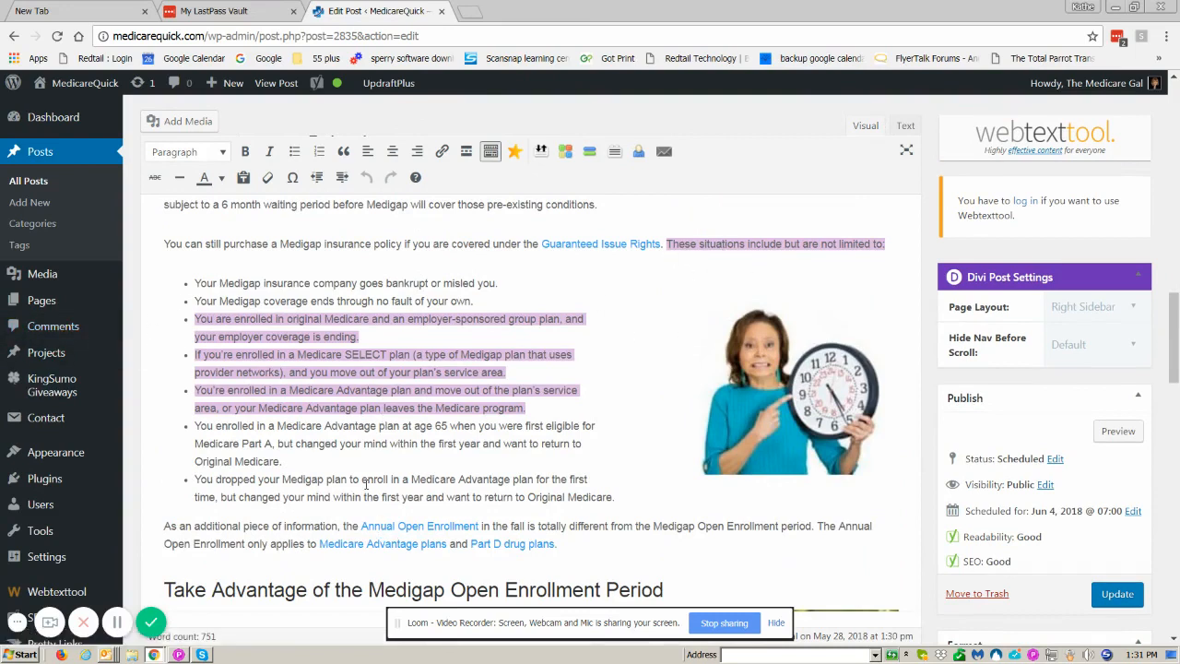
mouse_move(362, 475)
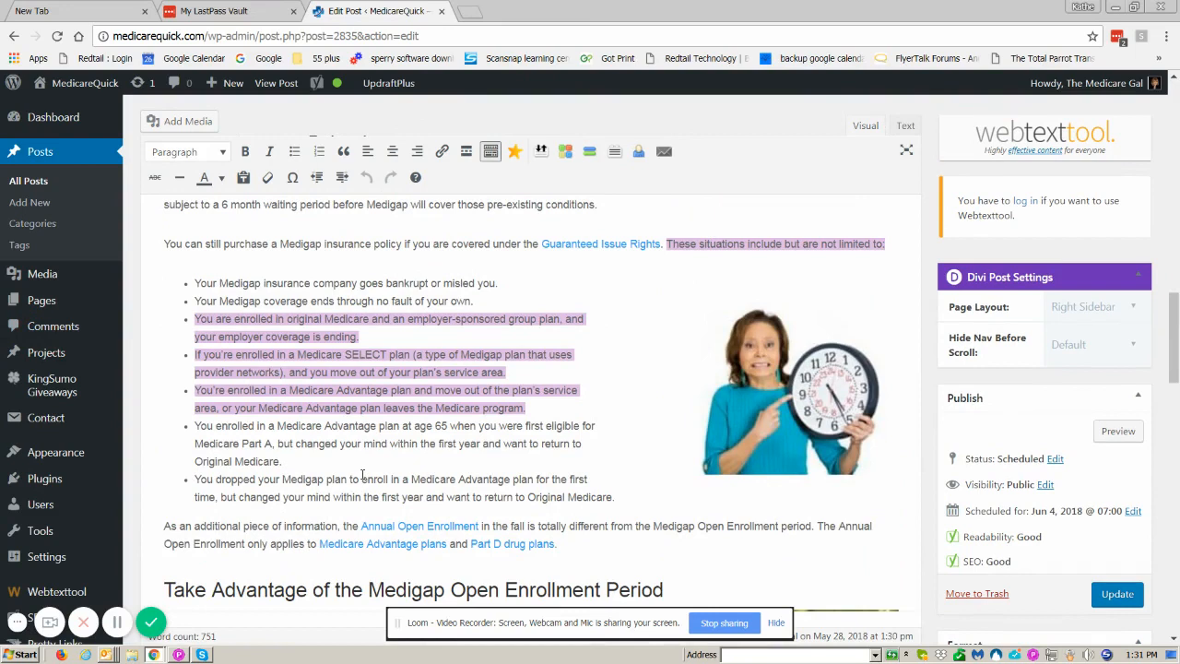